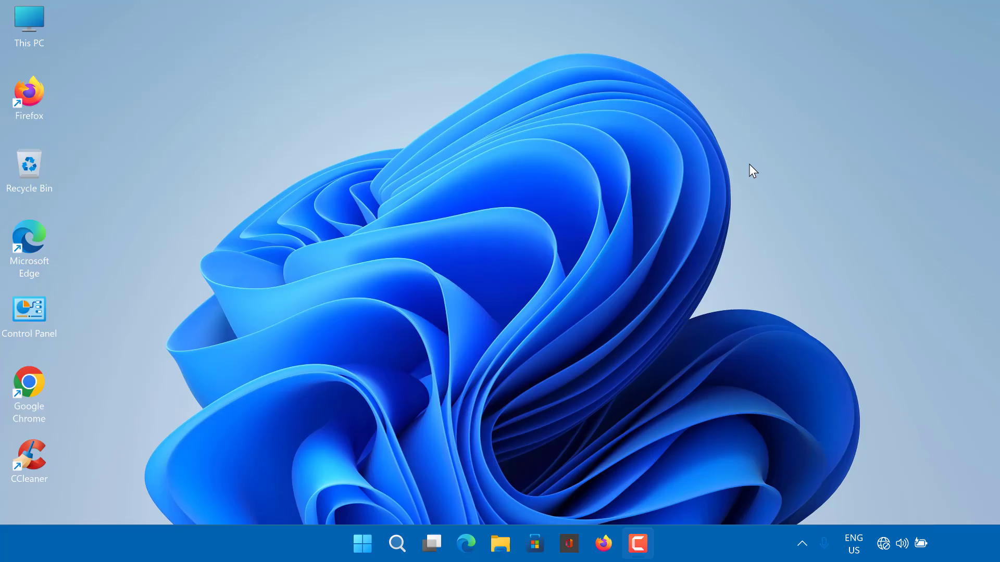
mouse_move(732, 136)
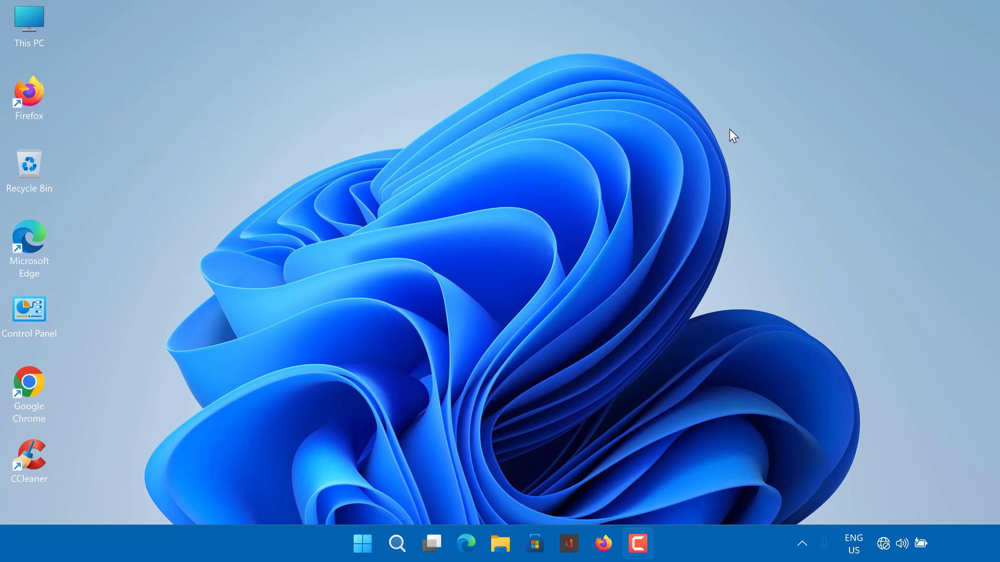
mouse_move(758, 125)
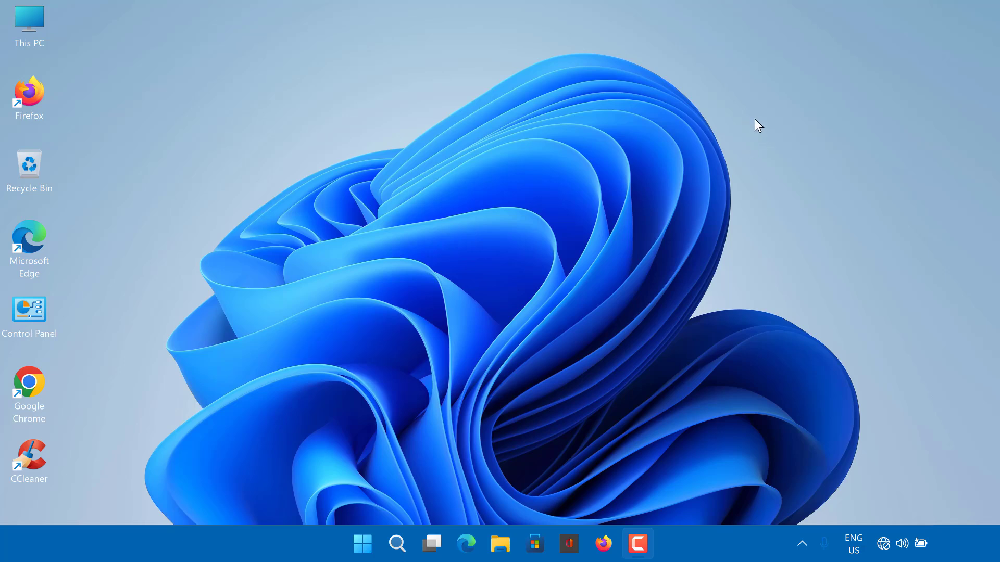
mouse_move(747, 161)
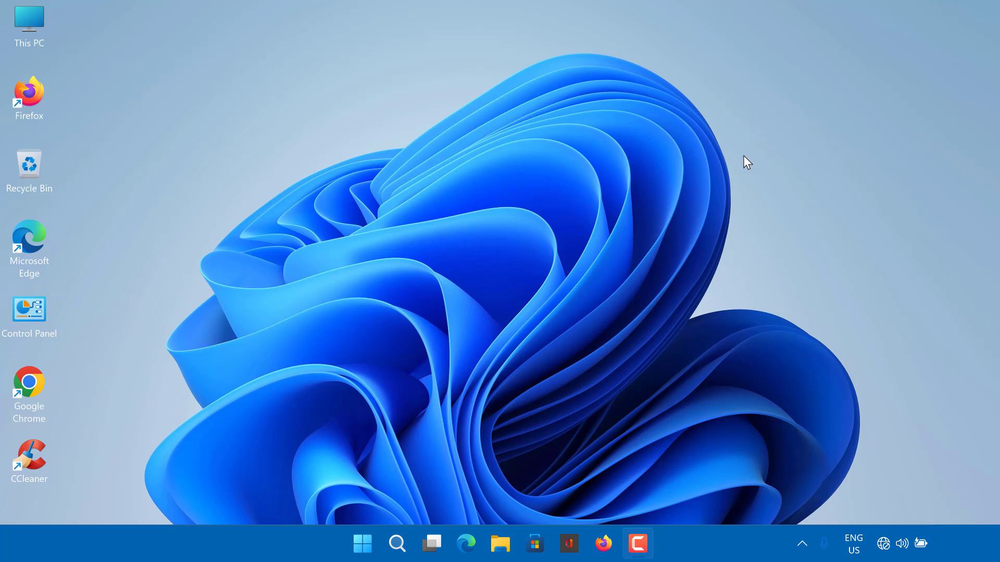
mouse_move(755, 141)
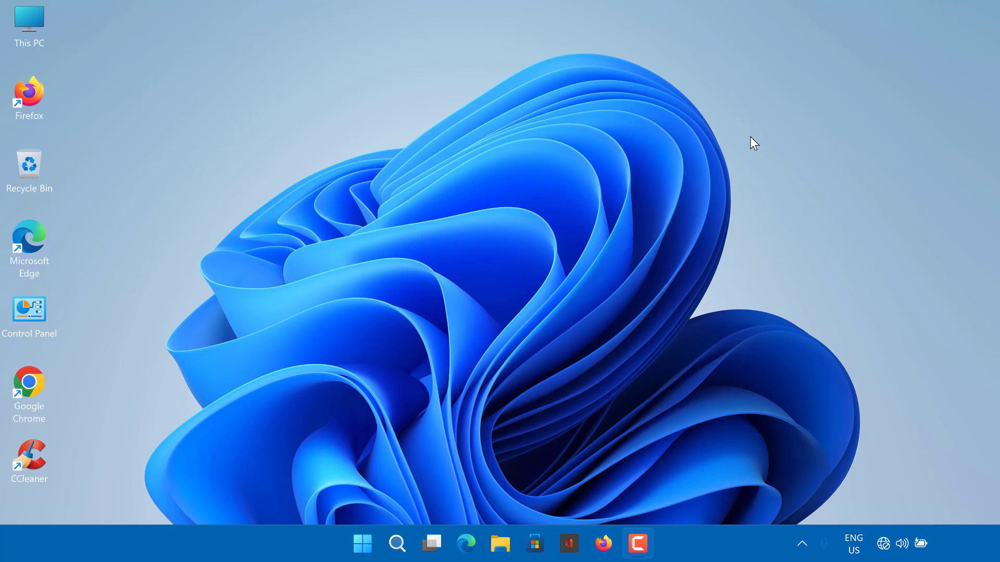
mouse_move(748, 133)
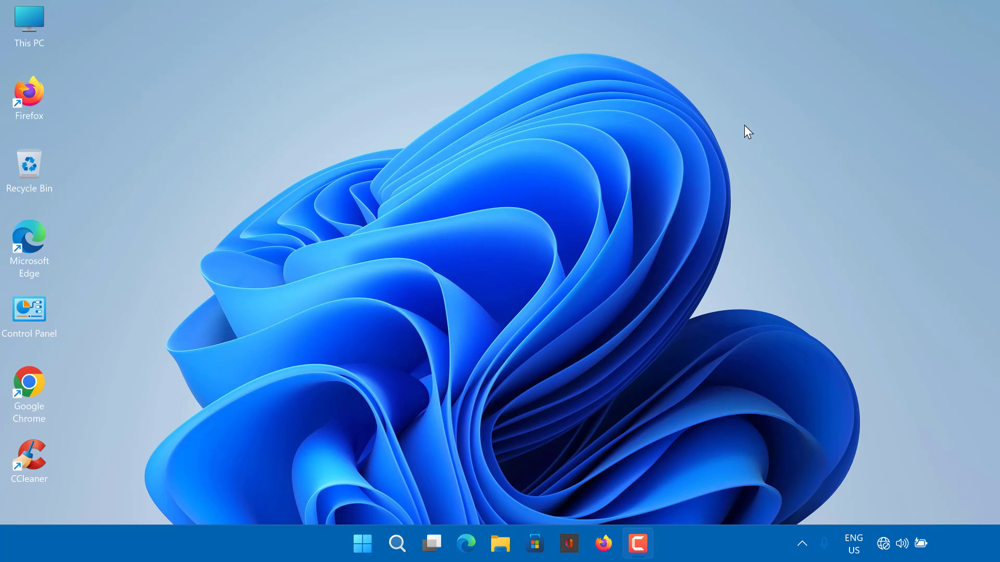
mouse_move(747, 125)
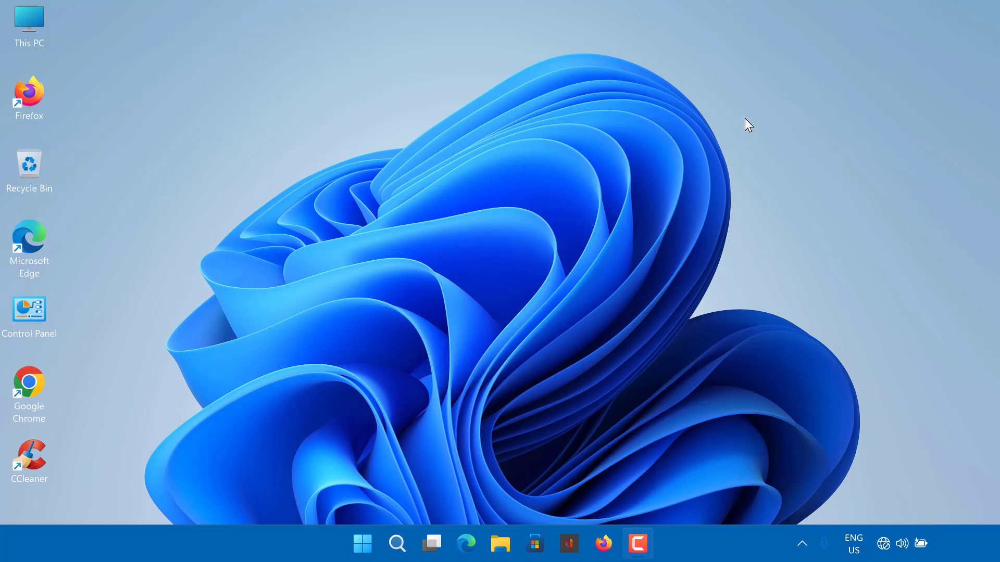
mouse_move(747, 132)
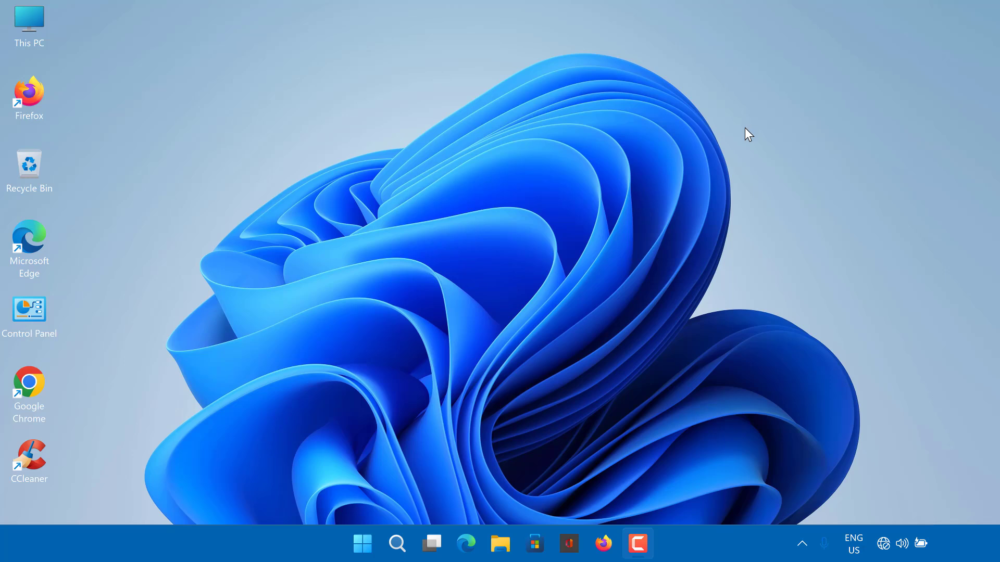
mouse_move(752, 146)
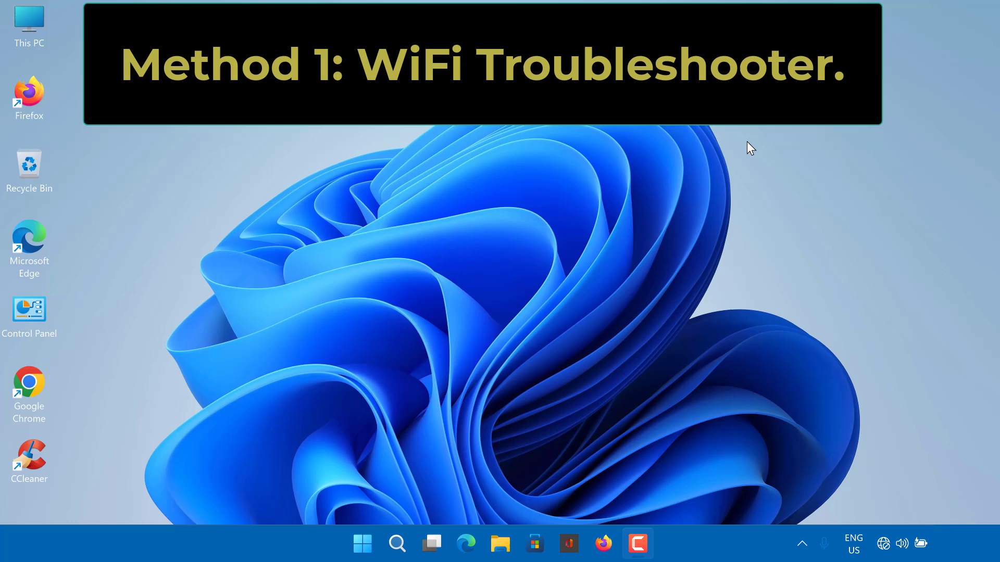
mouse_move(735, 175)
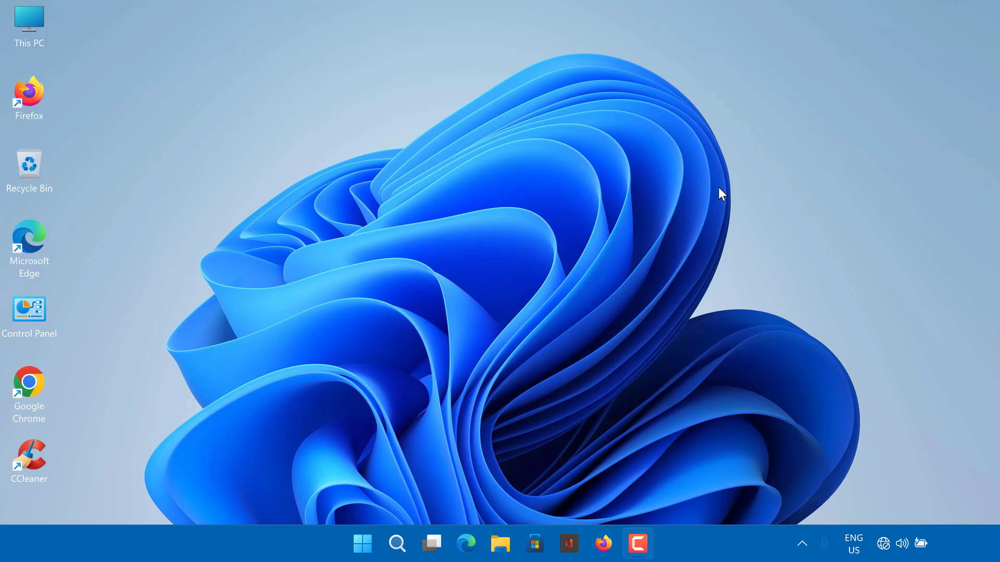
mouse_move(646, 255)
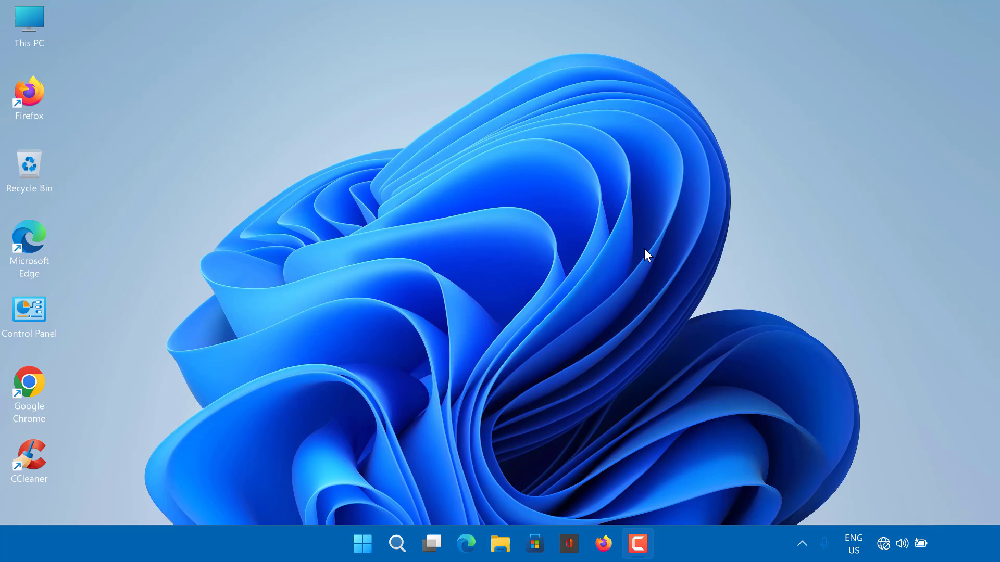
mouse_move(600, 289)
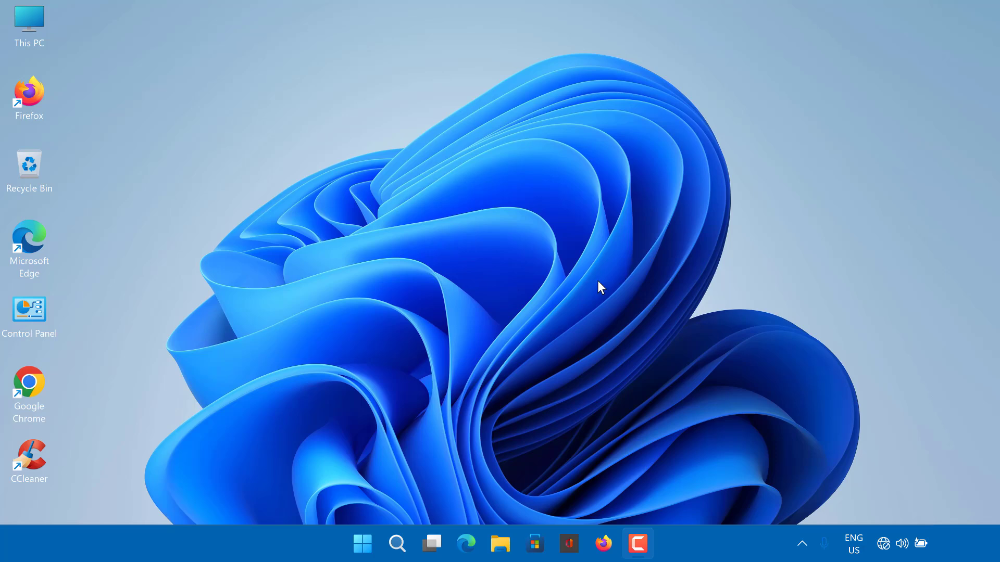
mouse_move(517, 337)
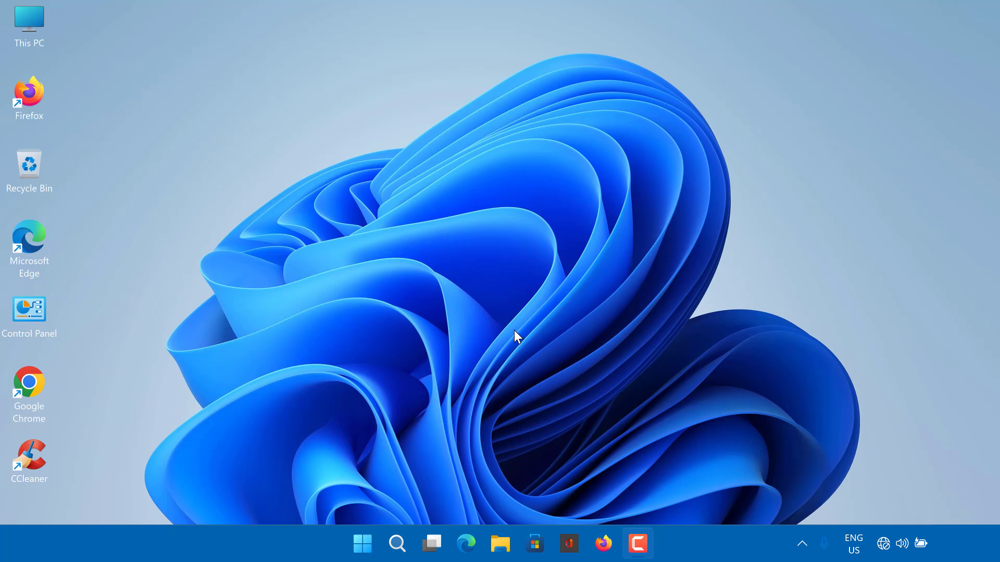
mouse_move(372, 506)
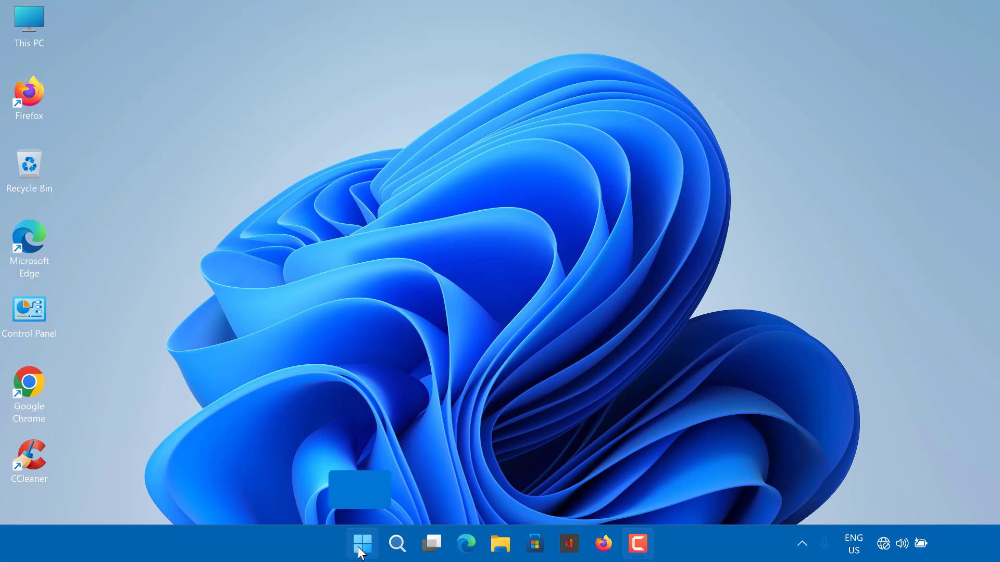
Step: From Start, reach Settings > System > Troubleshoot > Other troubleshooters
click(363, 543)
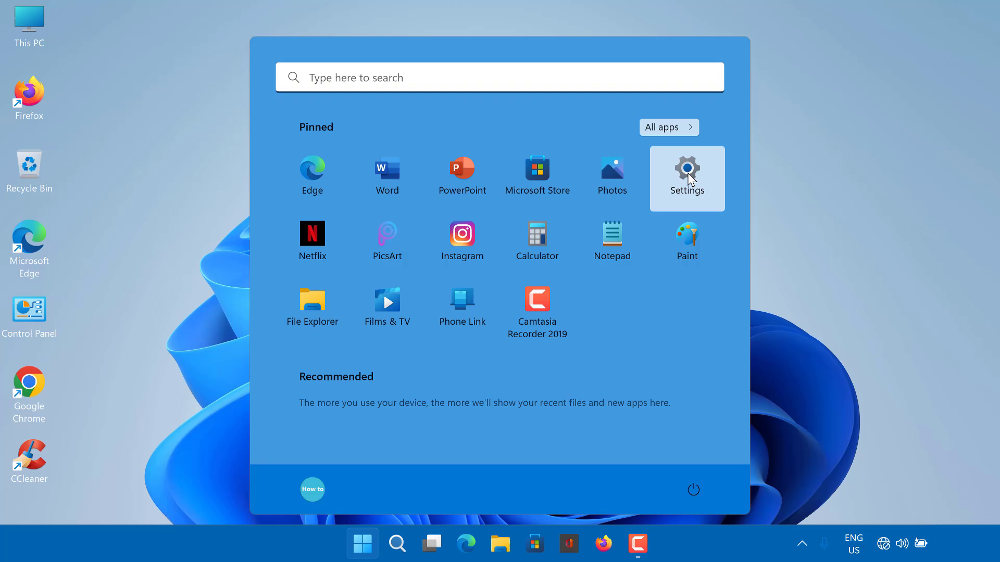
click(686, 172)
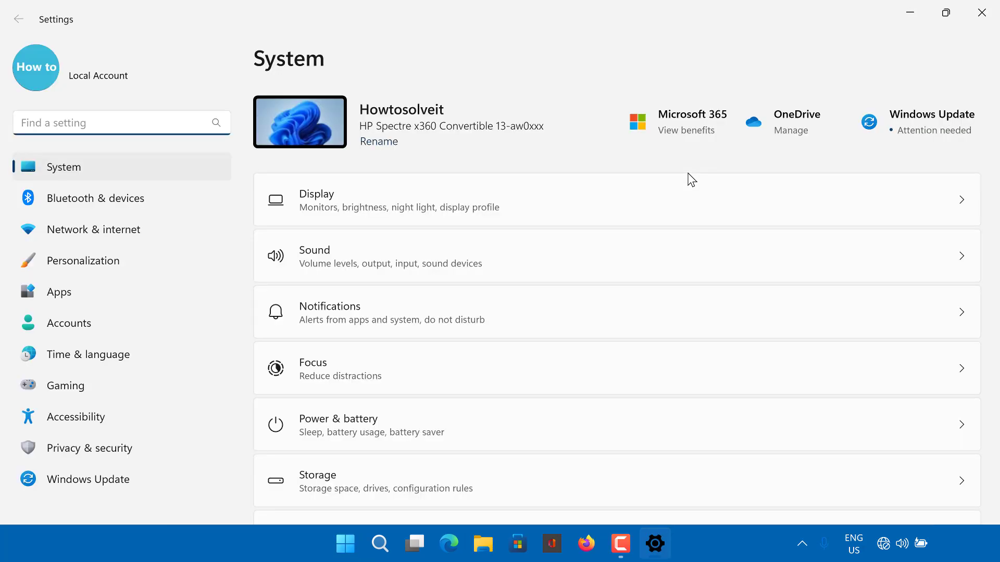
mouse_move(59, 174)
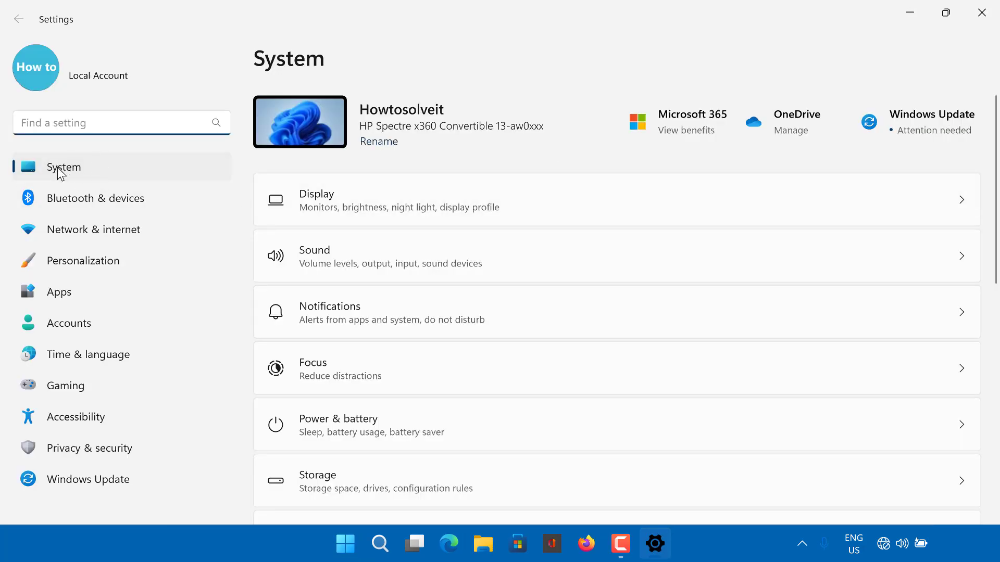
mouse_move(344, 300)
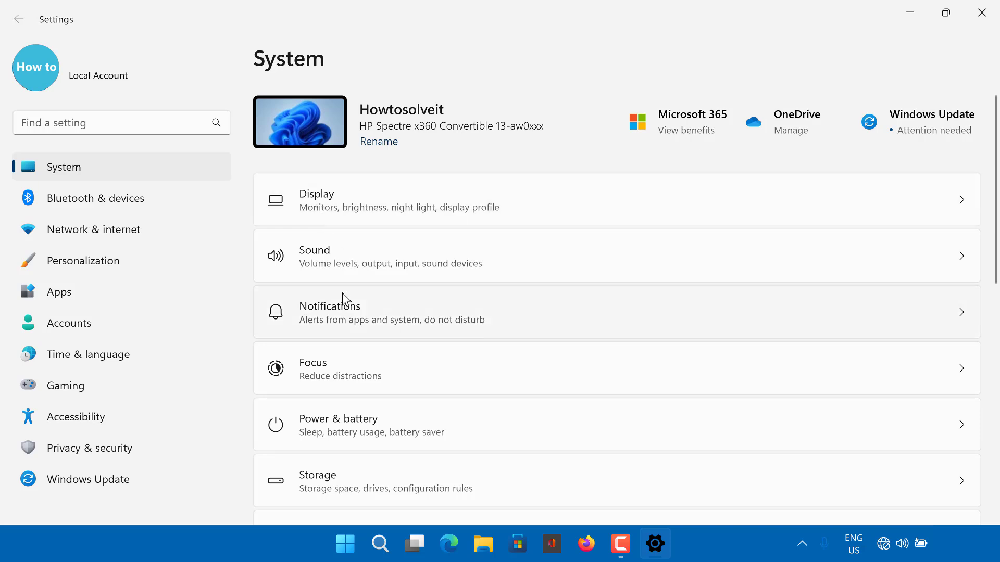
scroll(down, 3)
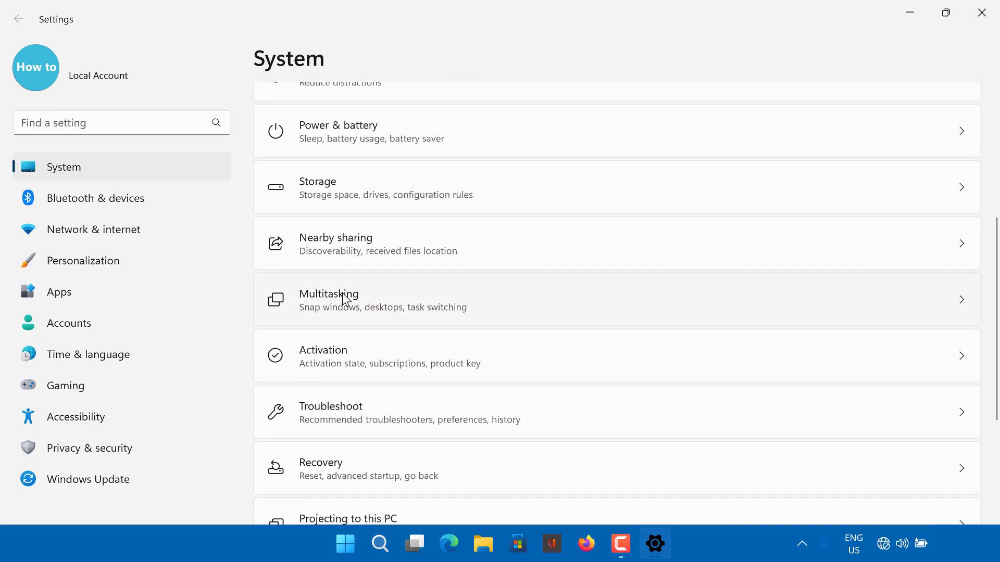
scroll(down, 3)
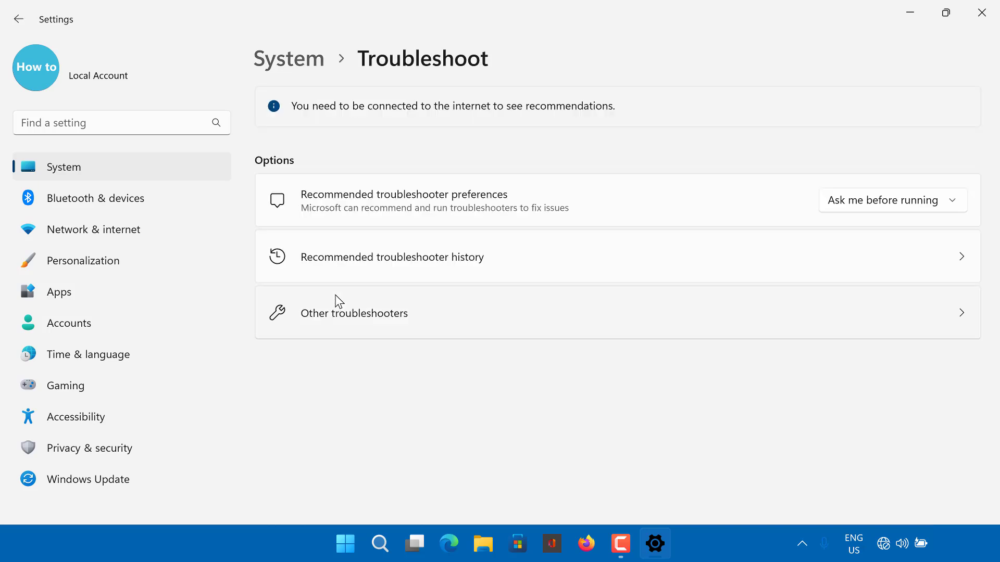
mouse_move(370, 313)
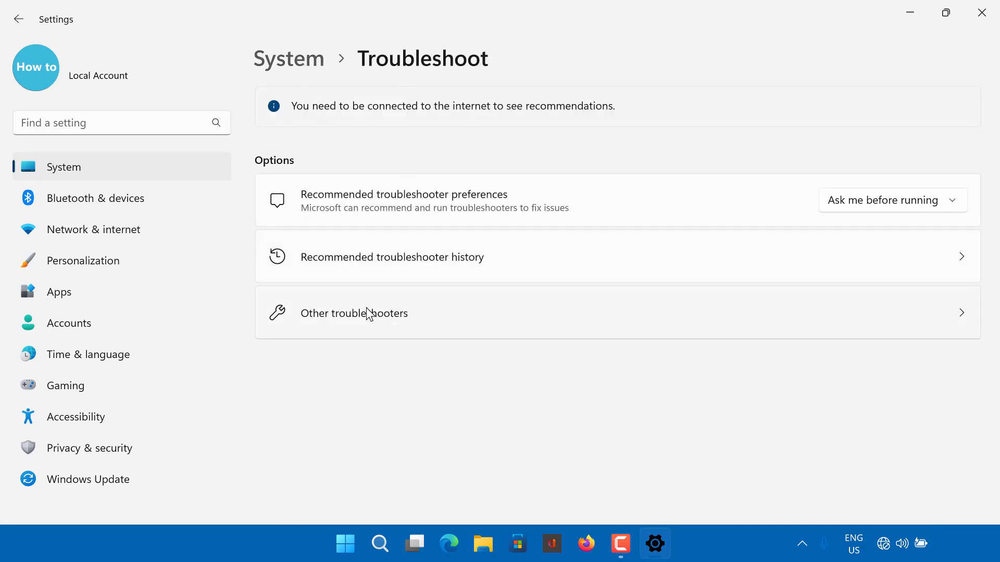
click(354, 313)
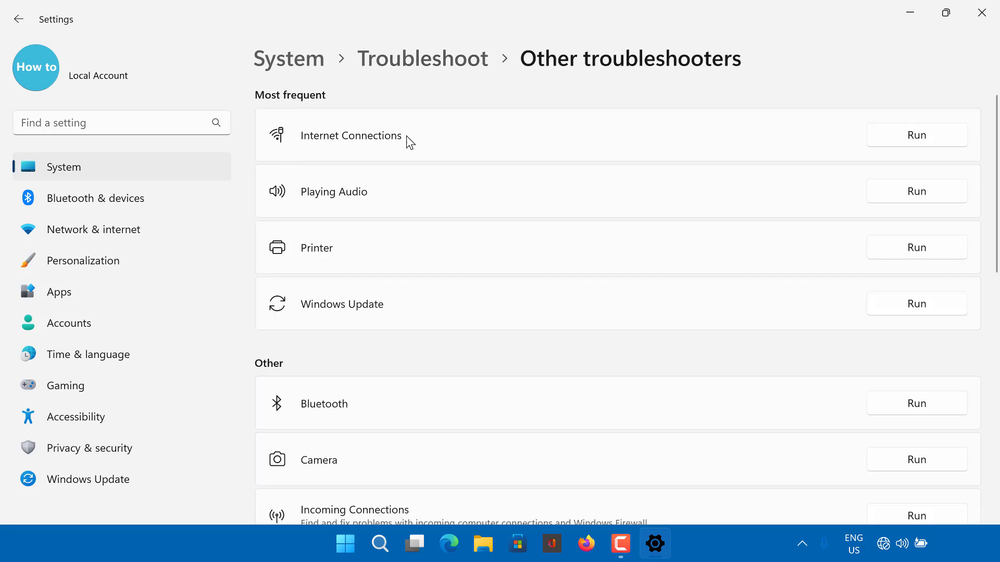
mouse_move(741, 151)
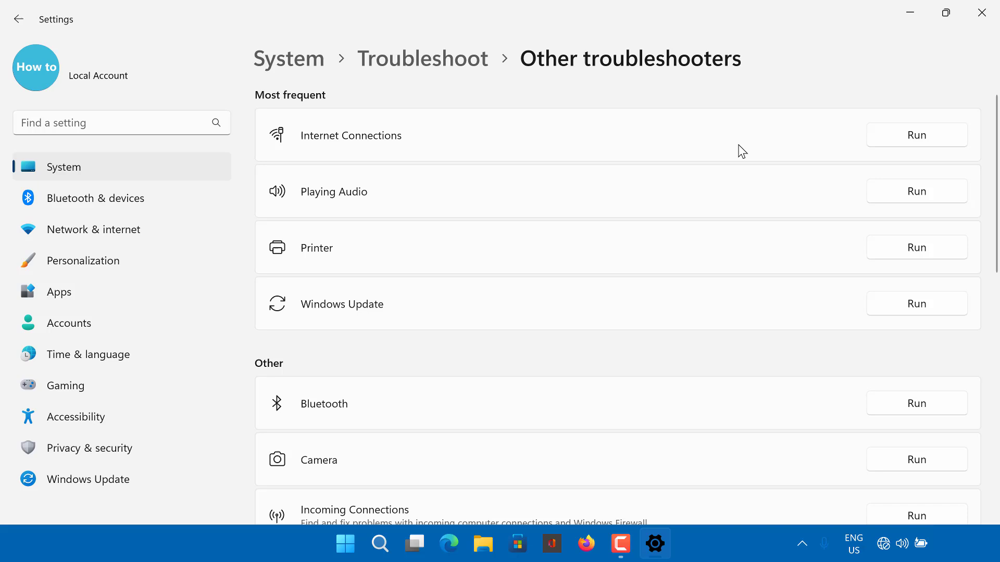
Step: Run the Internet Connections troubleshooter, apply the fix to turn wireless capability on, then close it
click(916, 135)
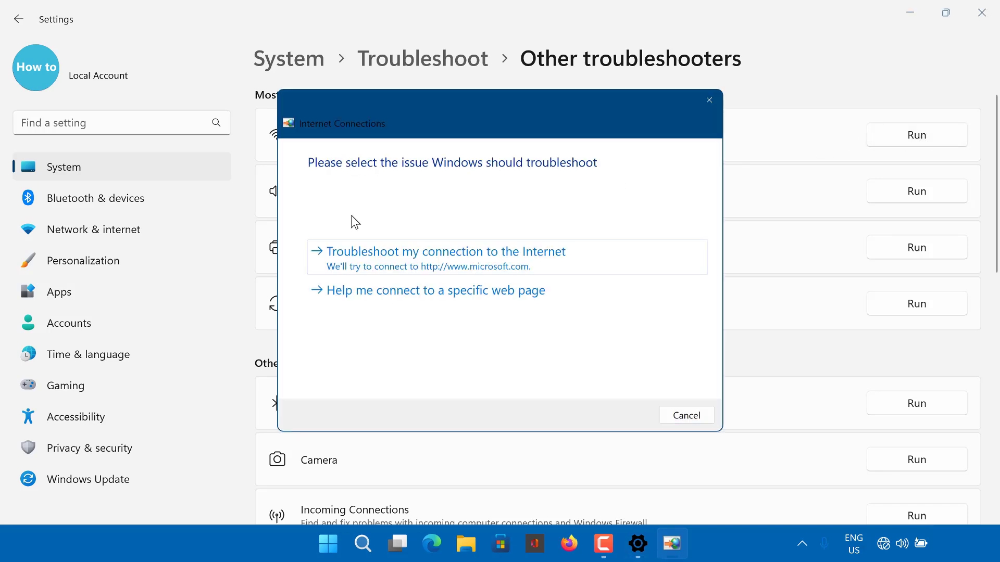
mouse_move(425, 267)
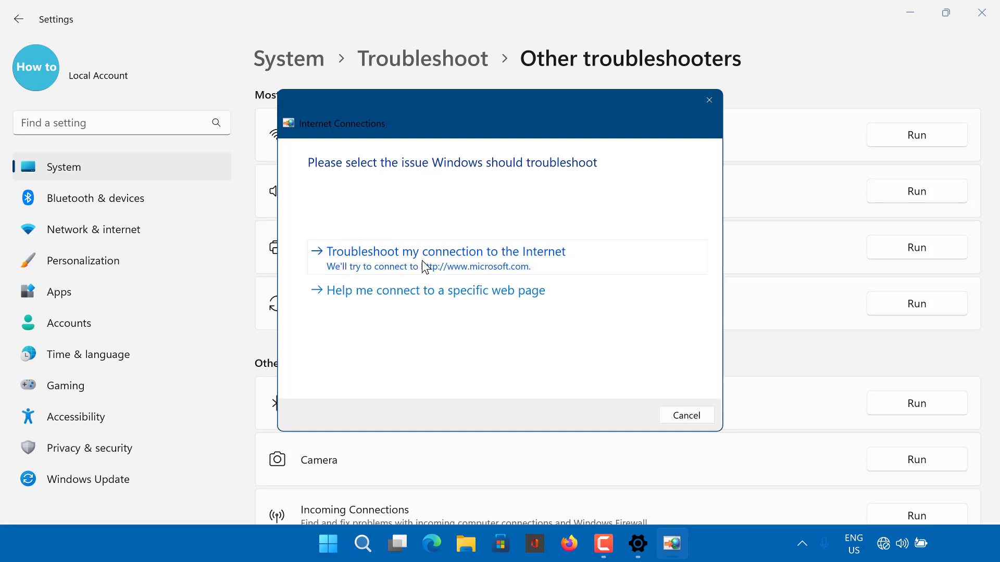
click(436, 251)
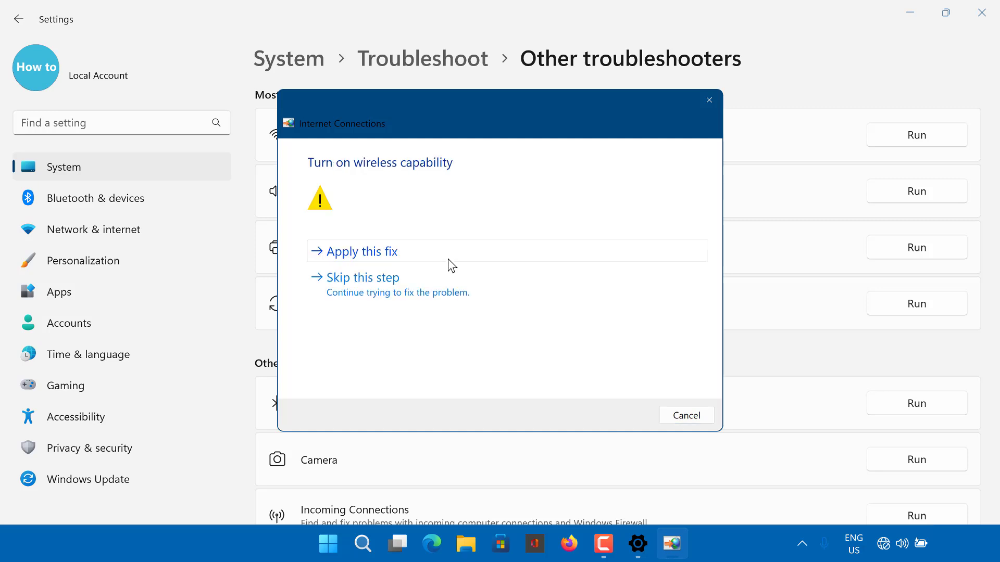
click(359, 251)
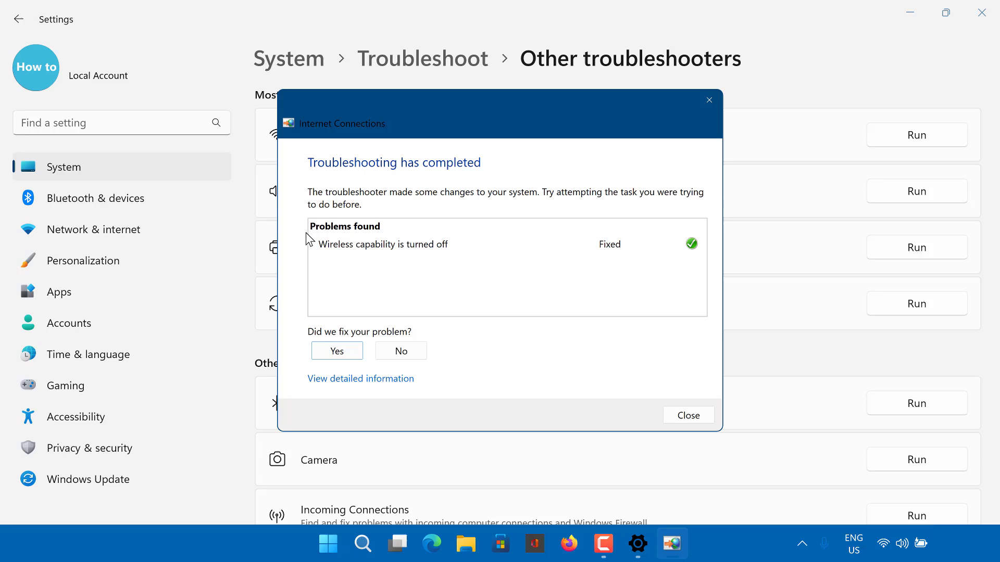
mouse_move(689, 263)
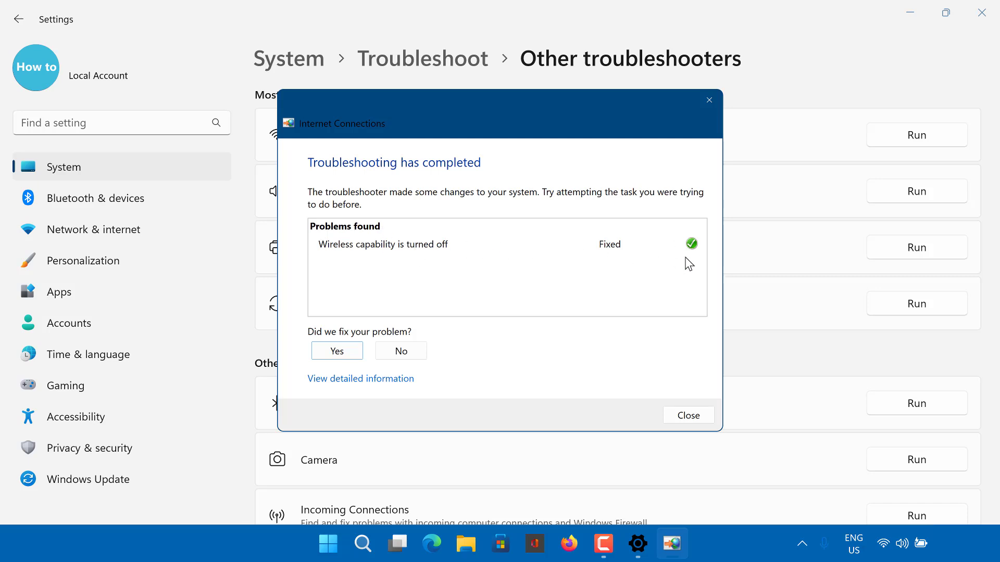
click(687, 415)
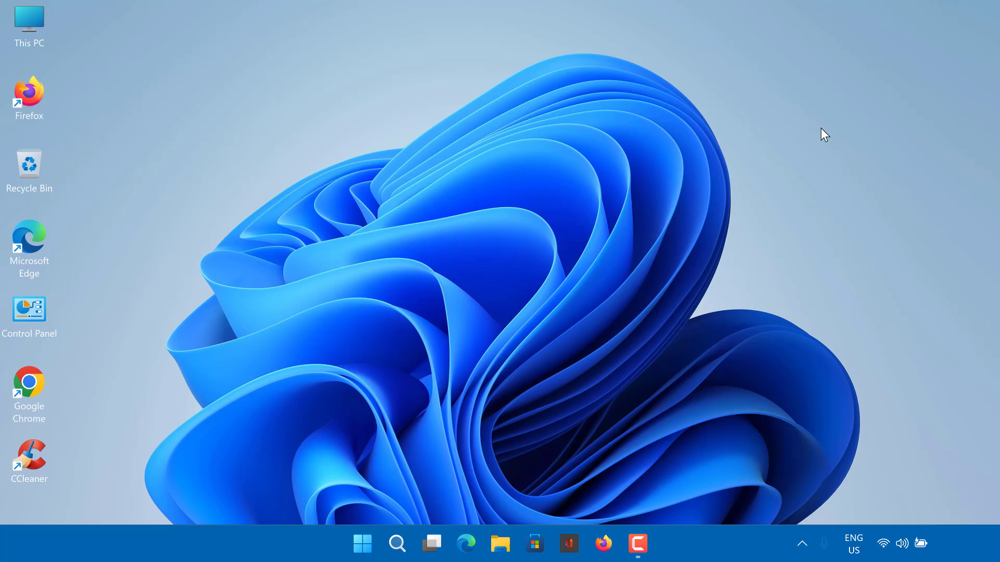
mouse_move(683, 271)
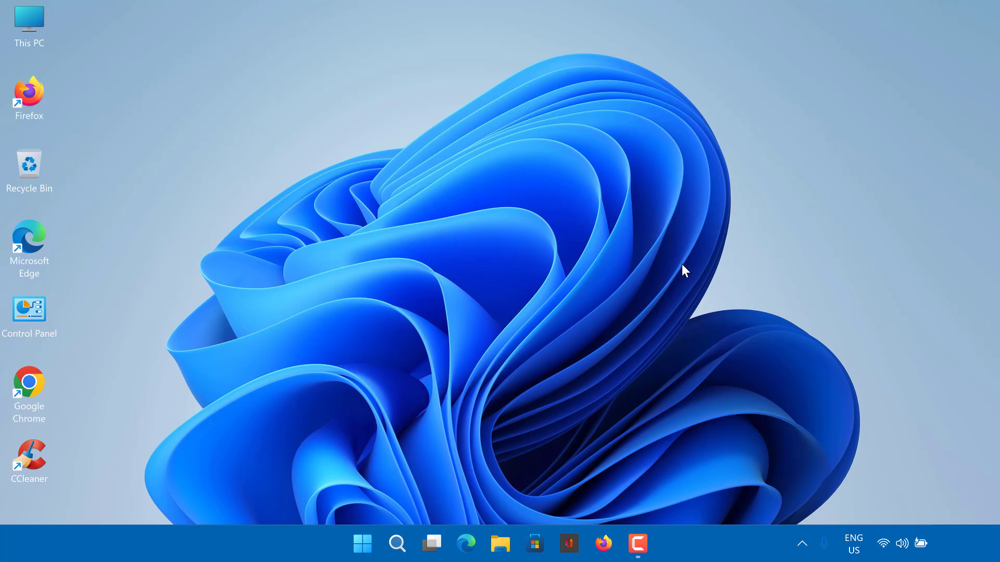
mouse_move(575, 367)
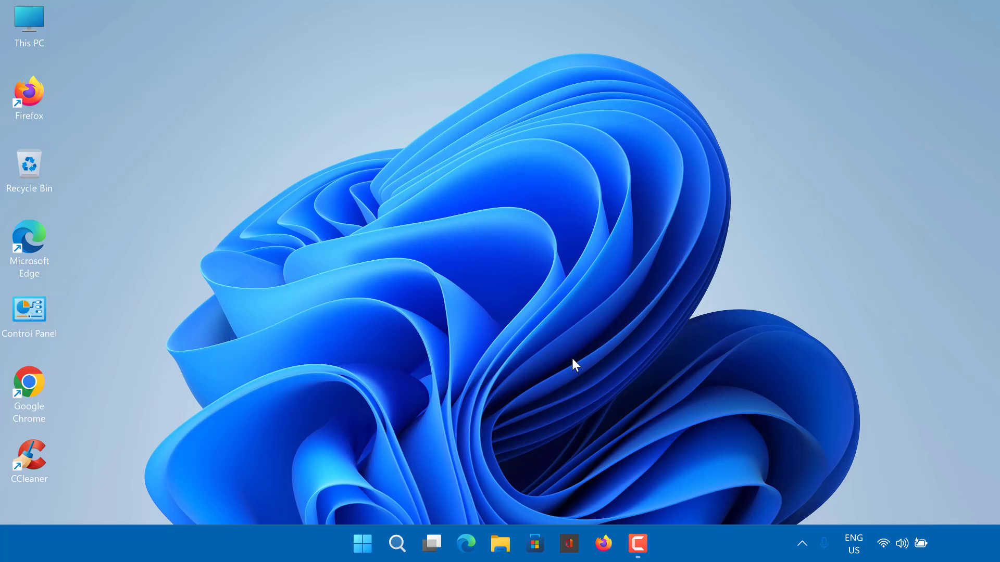
mouse_move(415, 476)
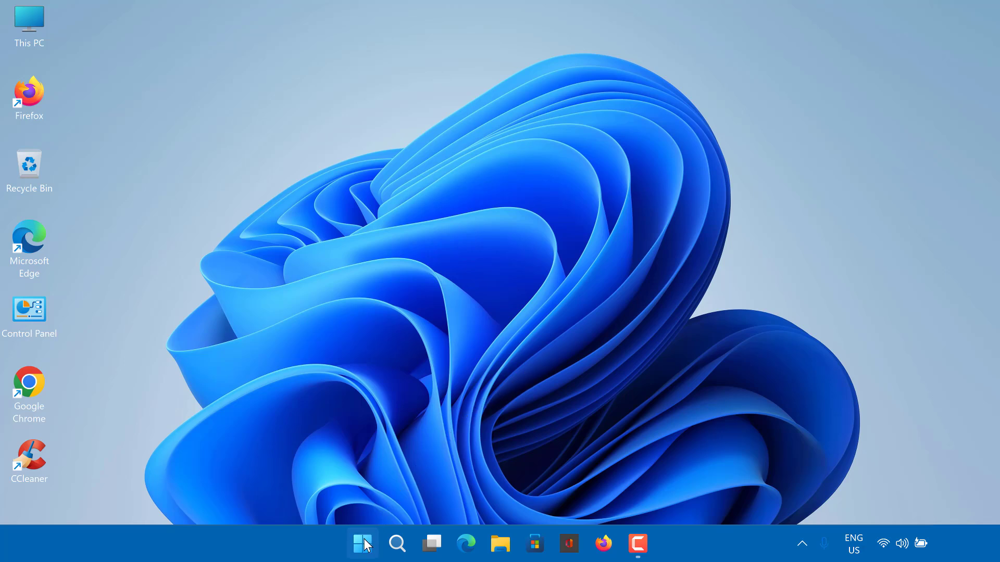
Step: Search Start for 'services' and launch the Services console
click(362, 544)
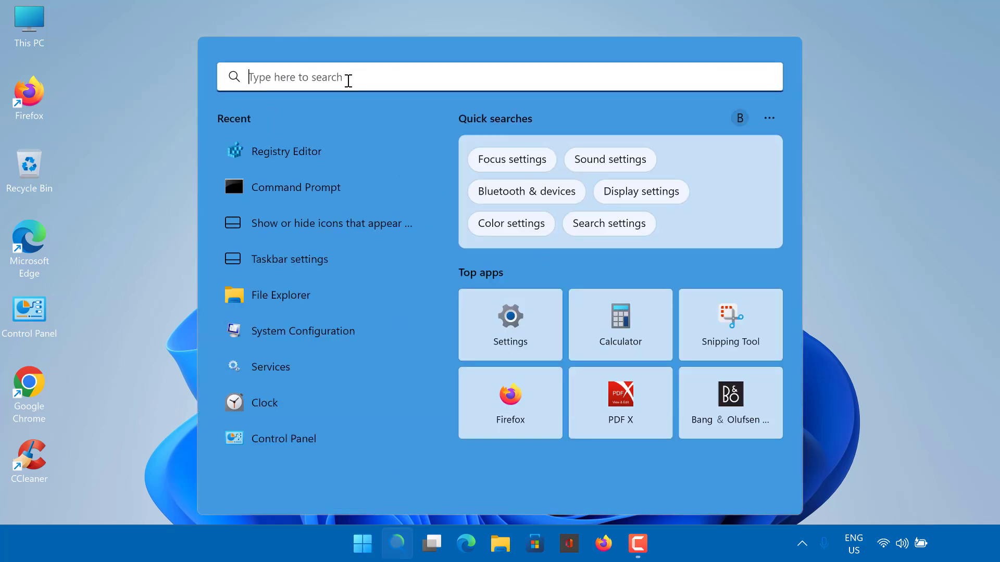
text(services)
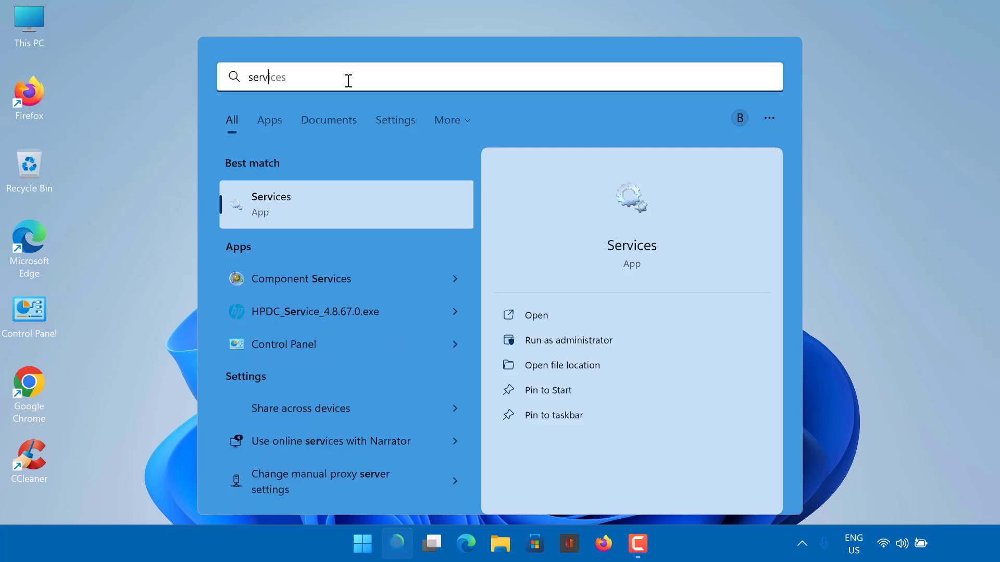
mouse_move(277, 211)
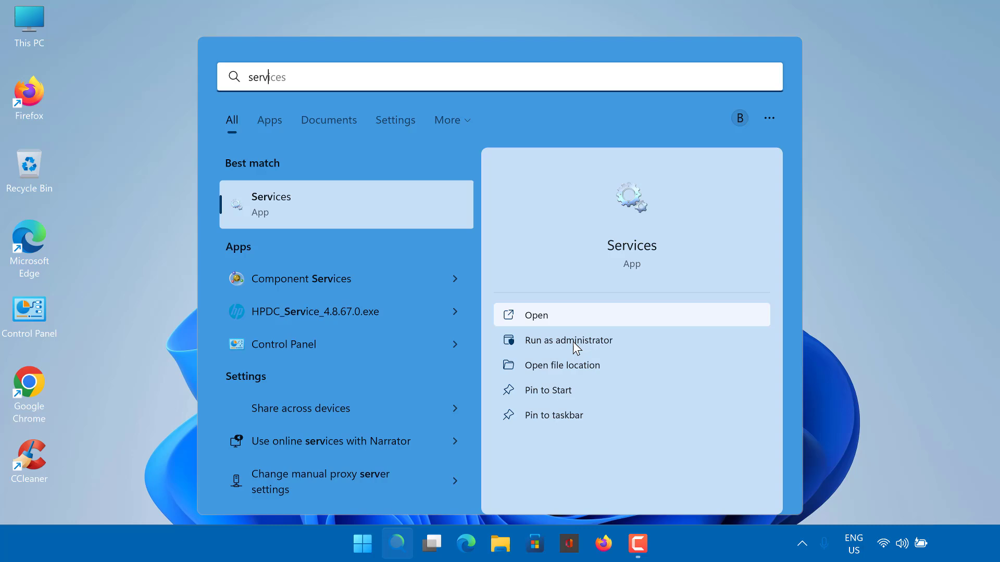
key(Escape)
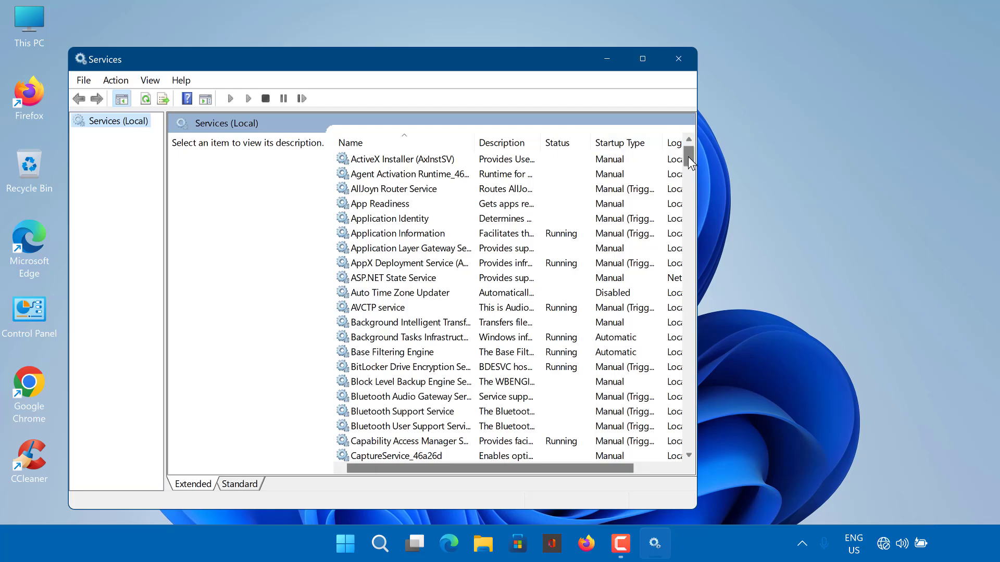
Step: Locate WLAN AutoConfig in the list and bring up its Properties
scroll(down, 3)
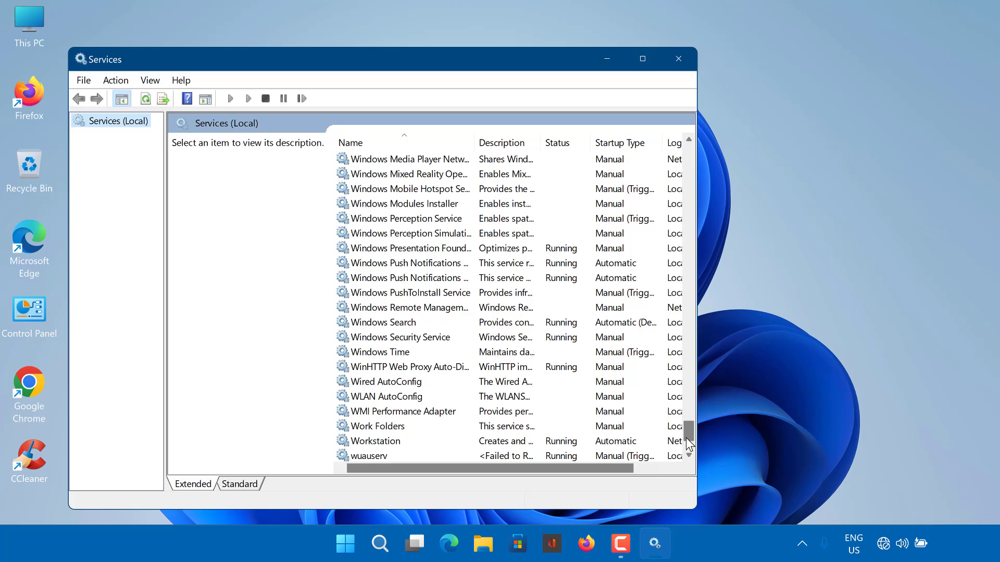
scroll(down, 3)
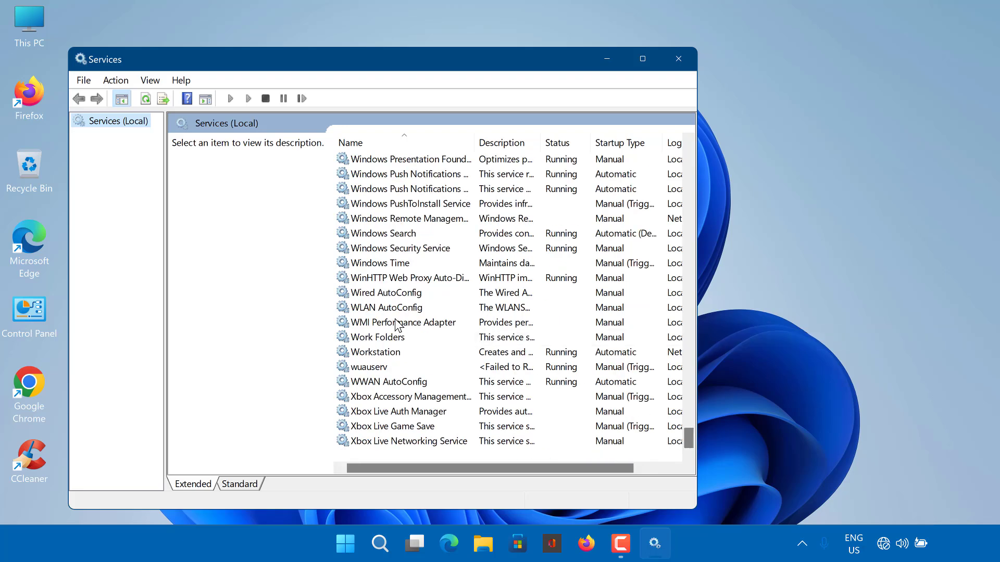
click(387, 308)
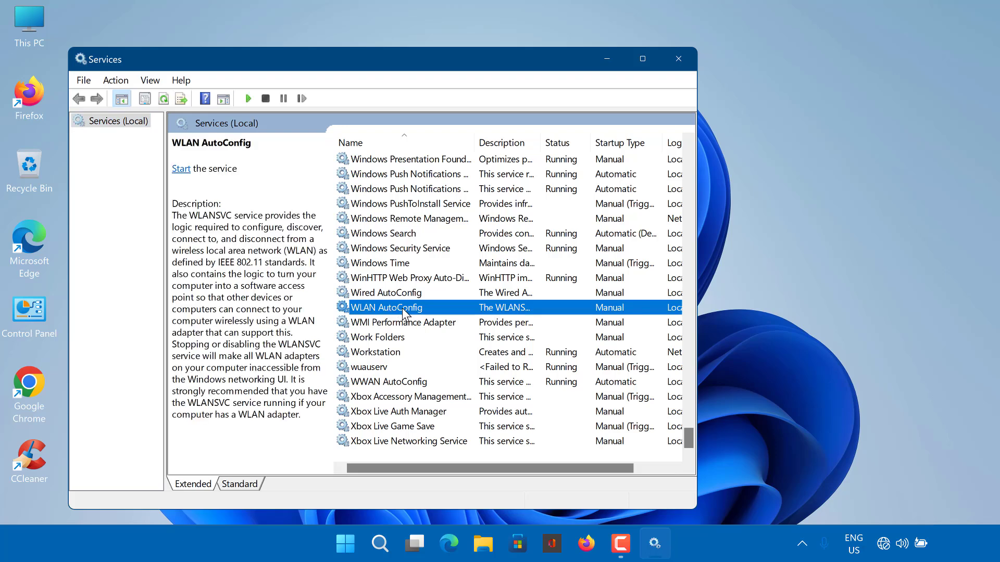
right_click(387, 307)
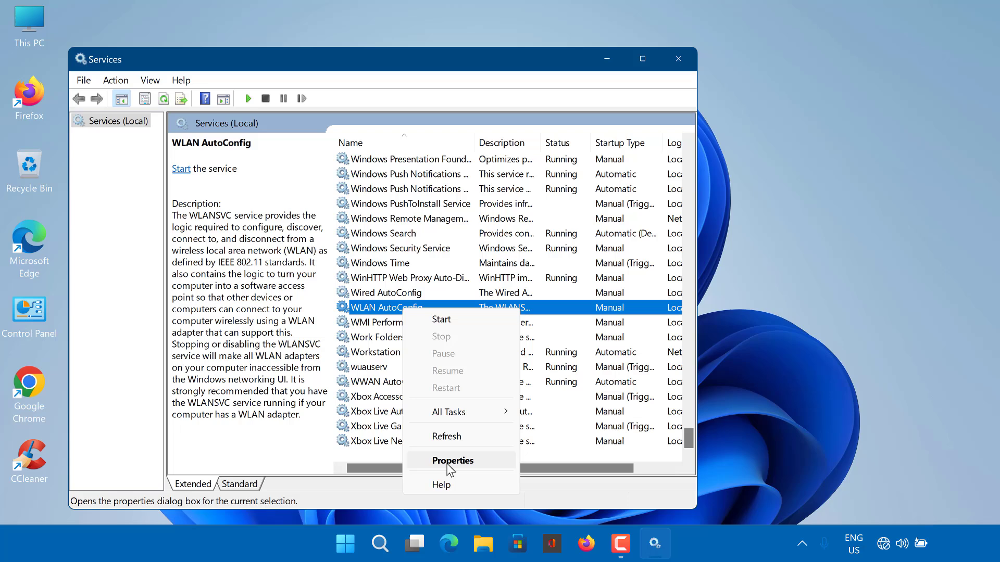
click(453, 459)
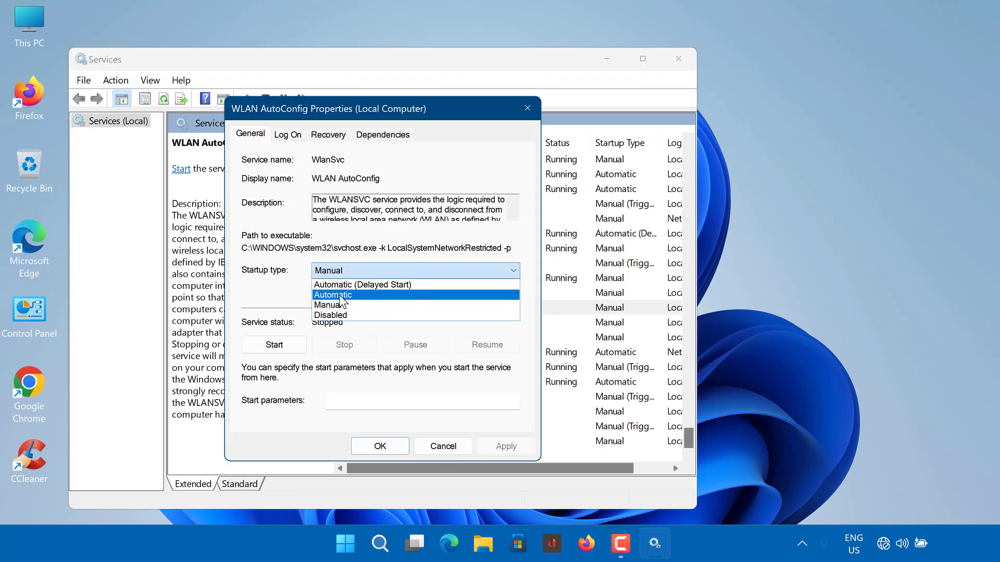
Step: Set WLAN AutoConfig to Automatic startup, start it, confirm with OK and close Services
click(332, 294)
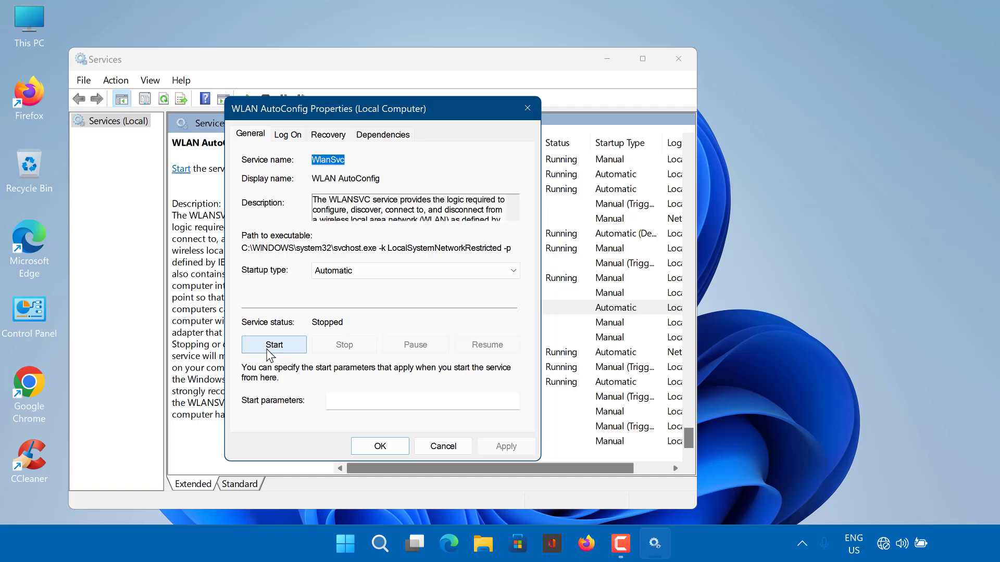
click(274, 344)
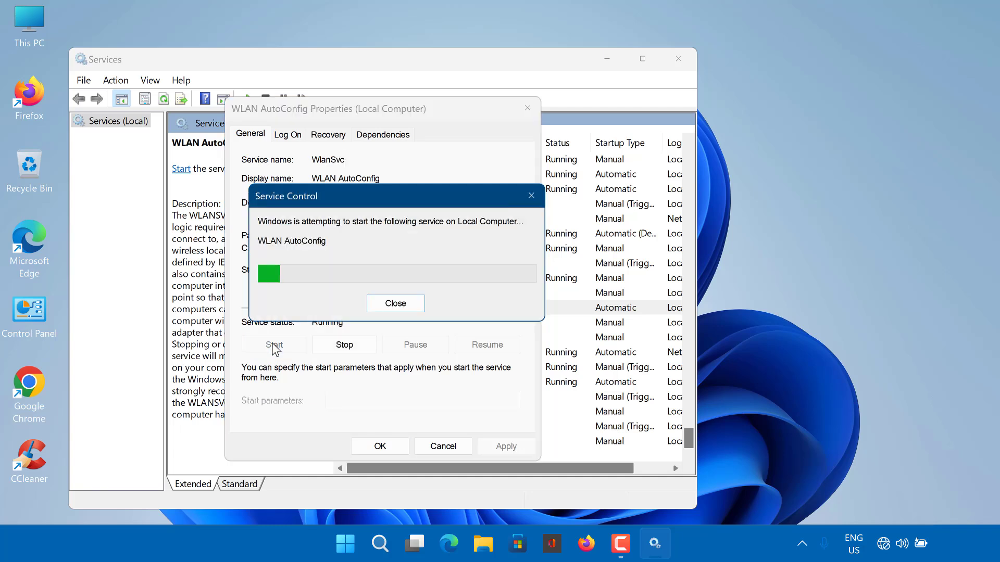
click(395, 303)
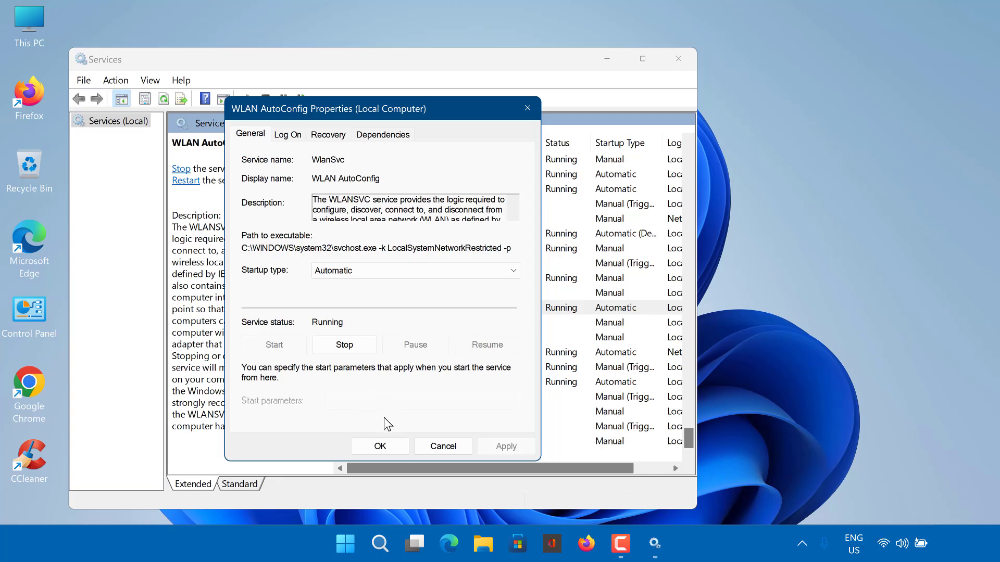
click(379, 445)
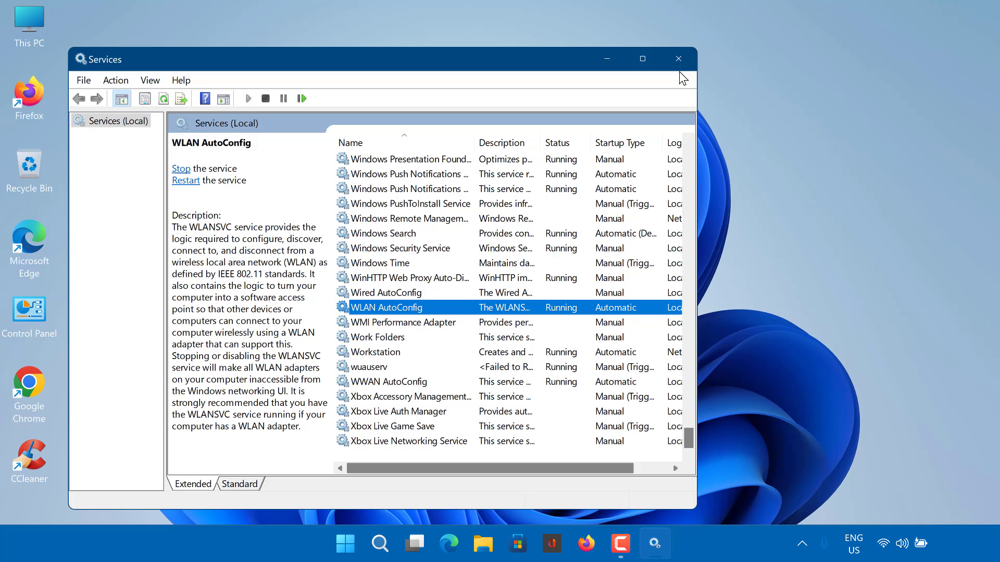
click(678, 59)
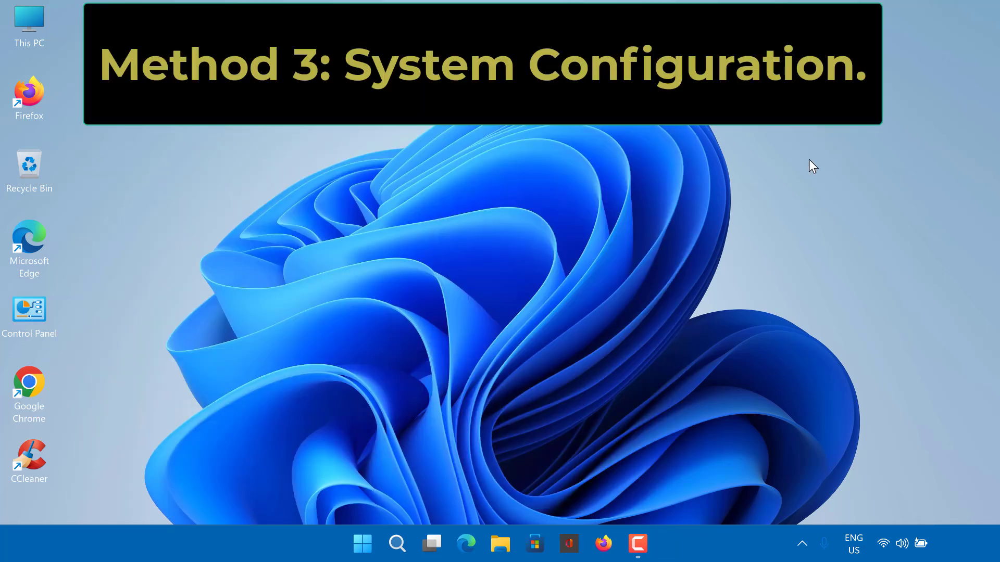
mouse_move(673, 321)
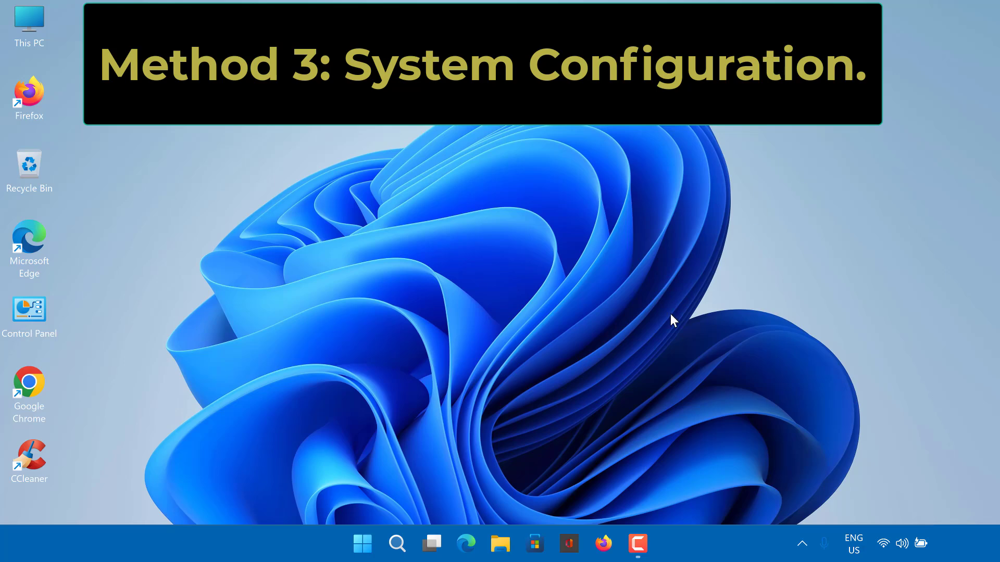
Step: Search Start for 'system Configuration' to find the System Configuration app
click(362, 543)
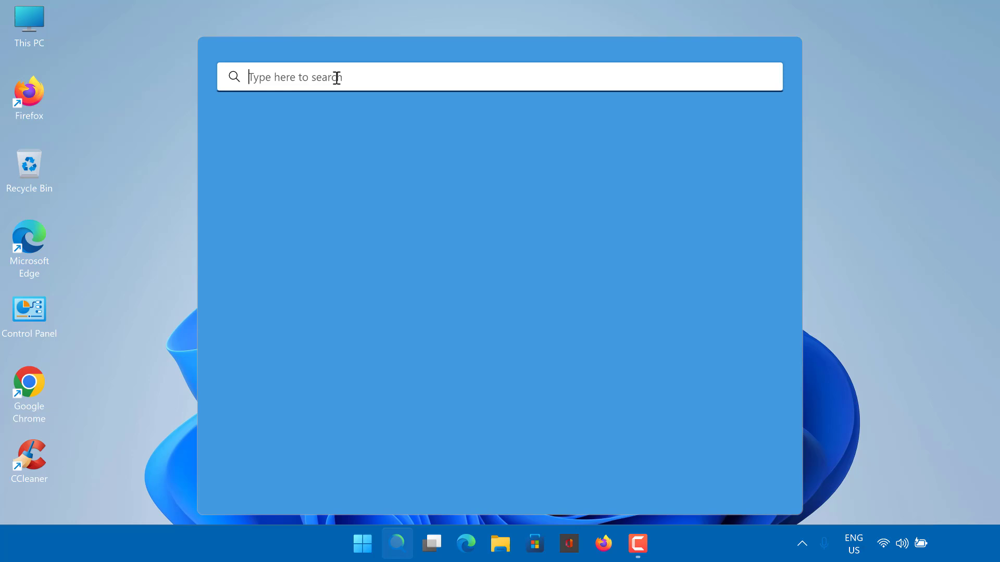
text(system Configuration)
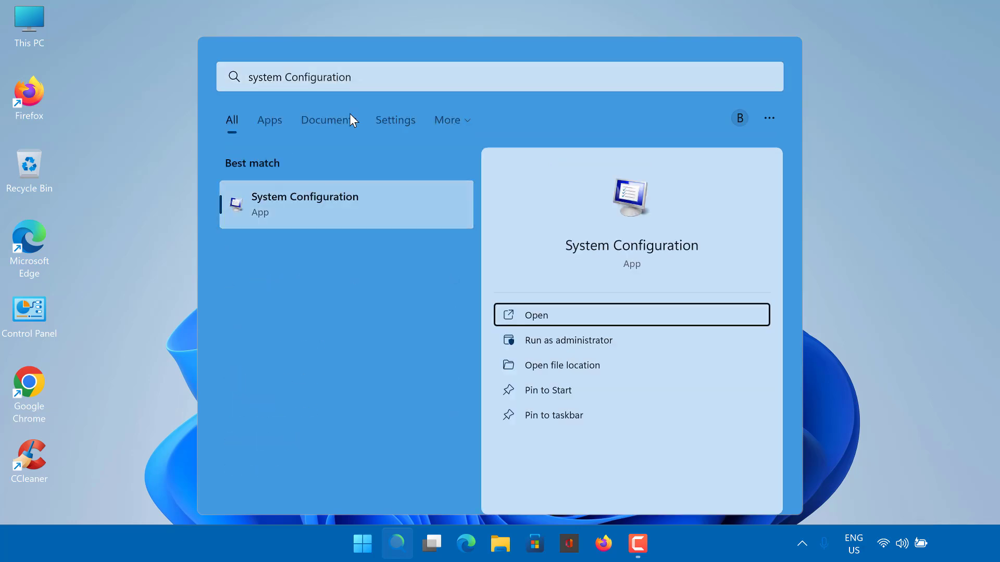
mouse_move(566, 340)
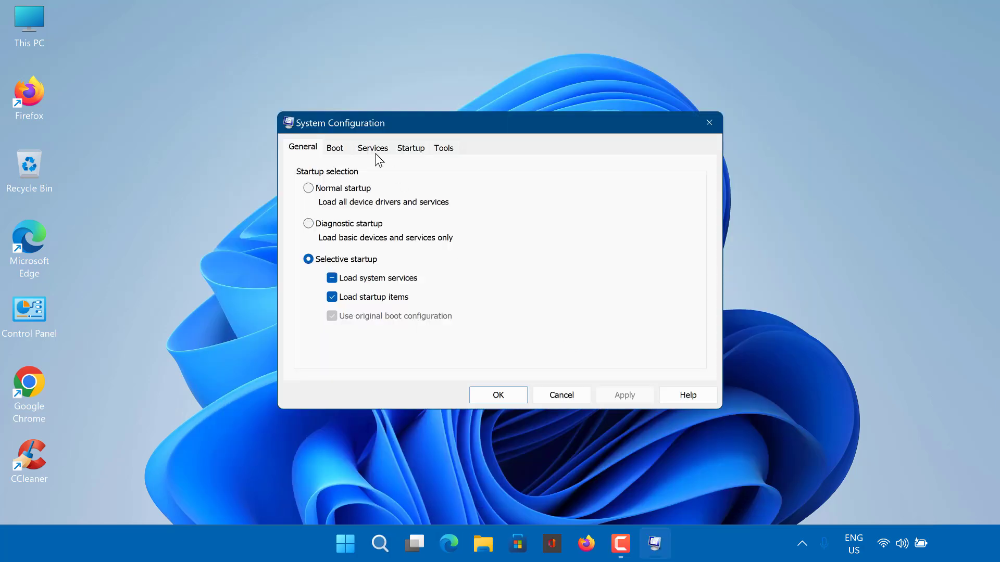
Step: On the Services tab, enable all services, apply and confirm with OK
click(373, 147)
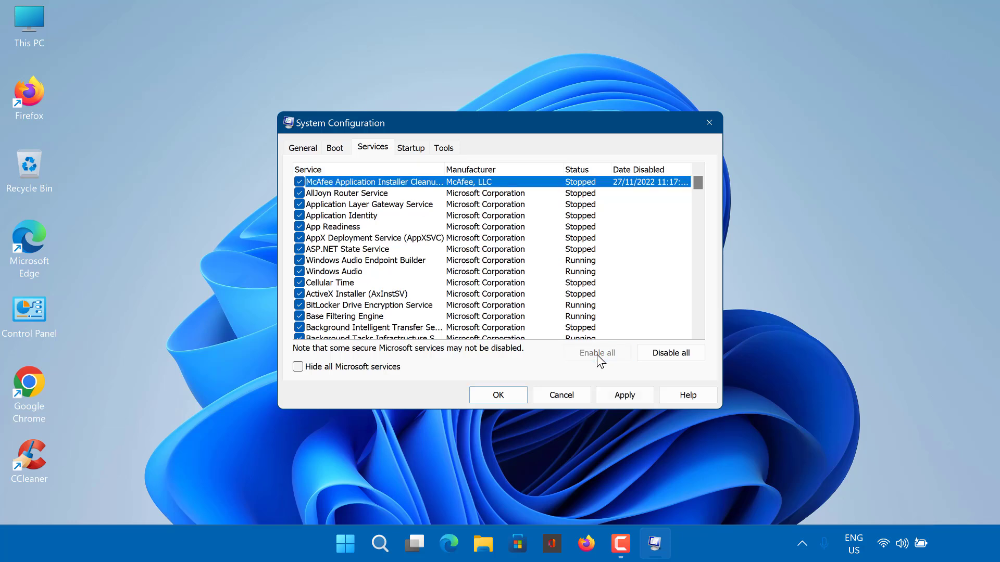
click(624, 395)
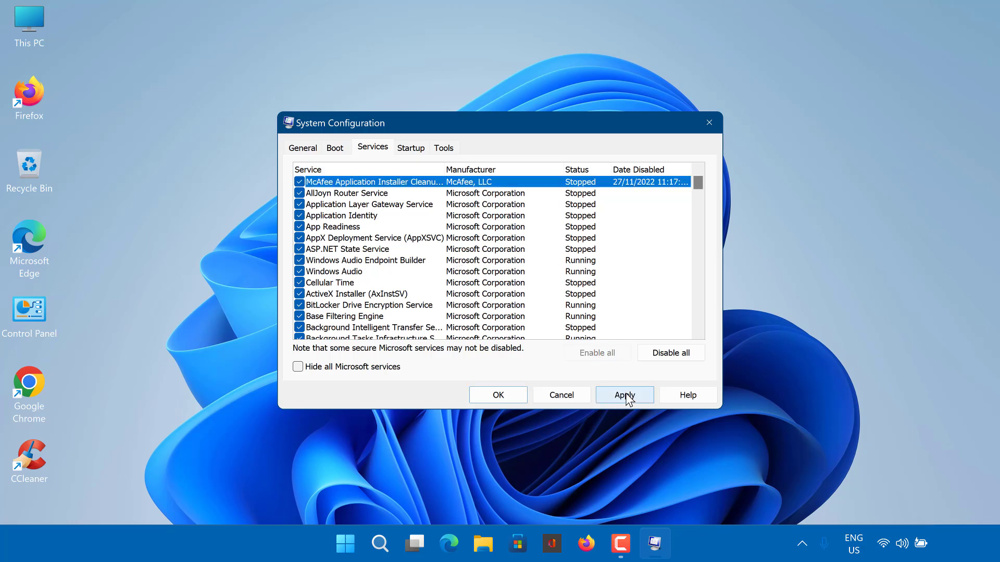
click(624, 394)
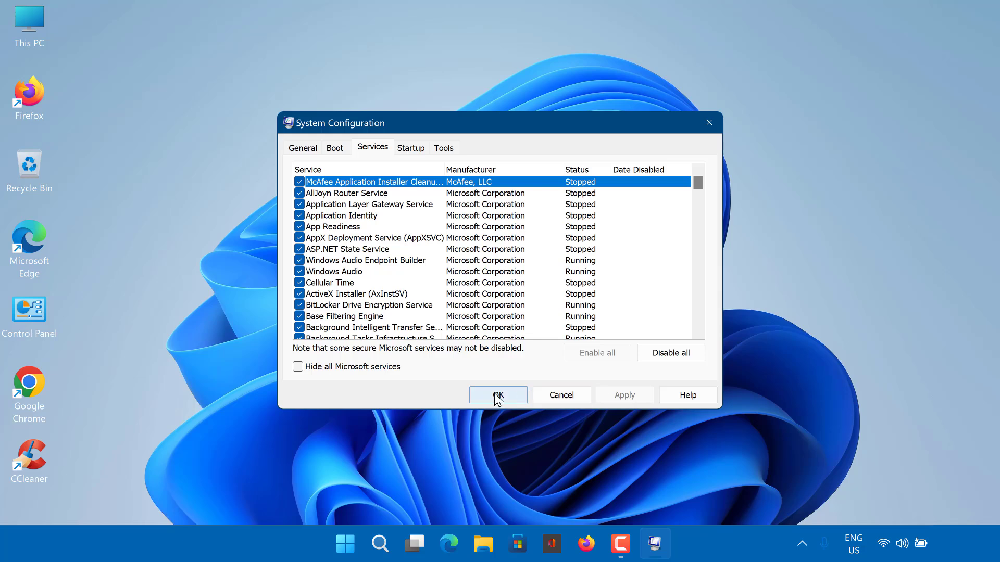
click(498, 395)
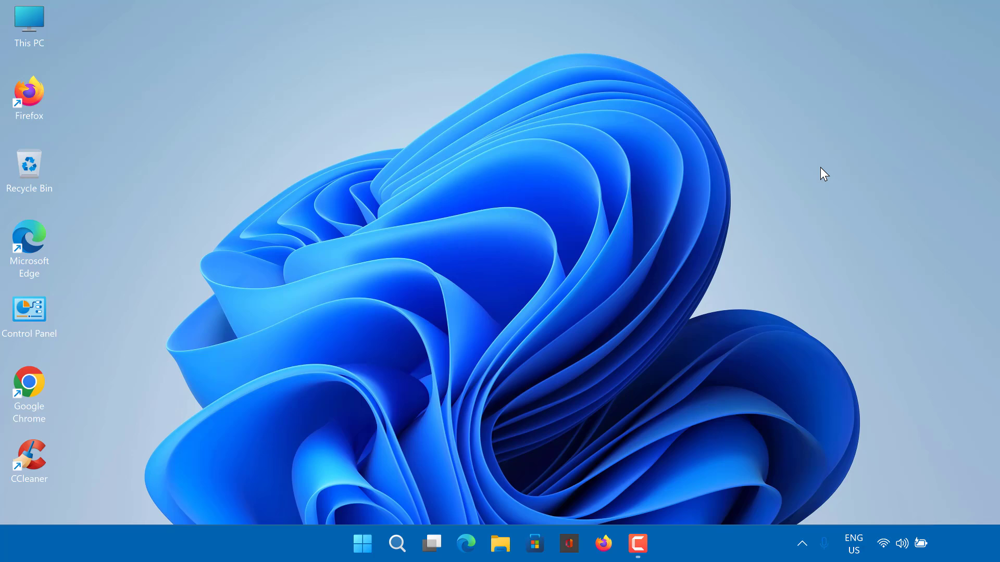
mouse_move(567, 360)
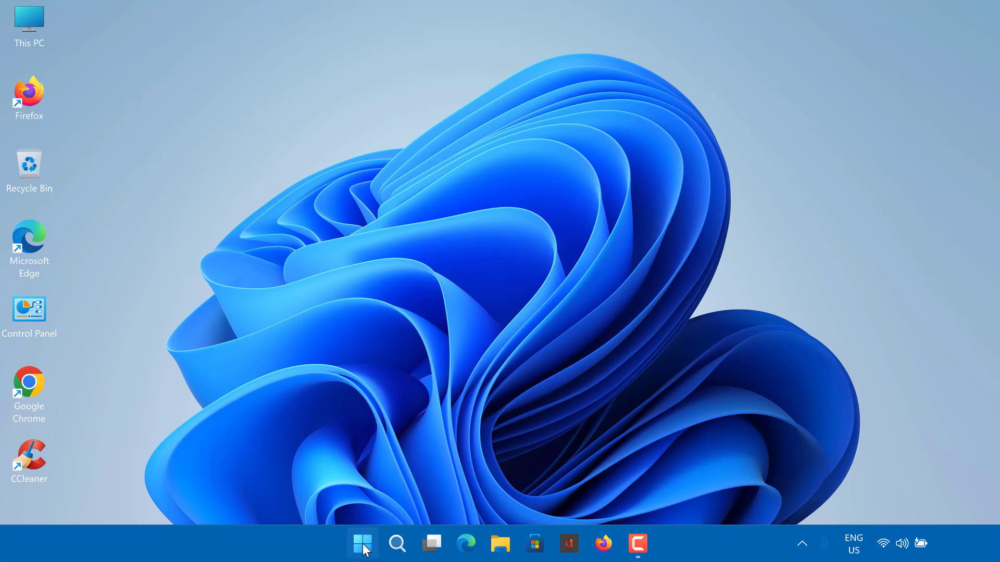
mouse_move(363, 544)
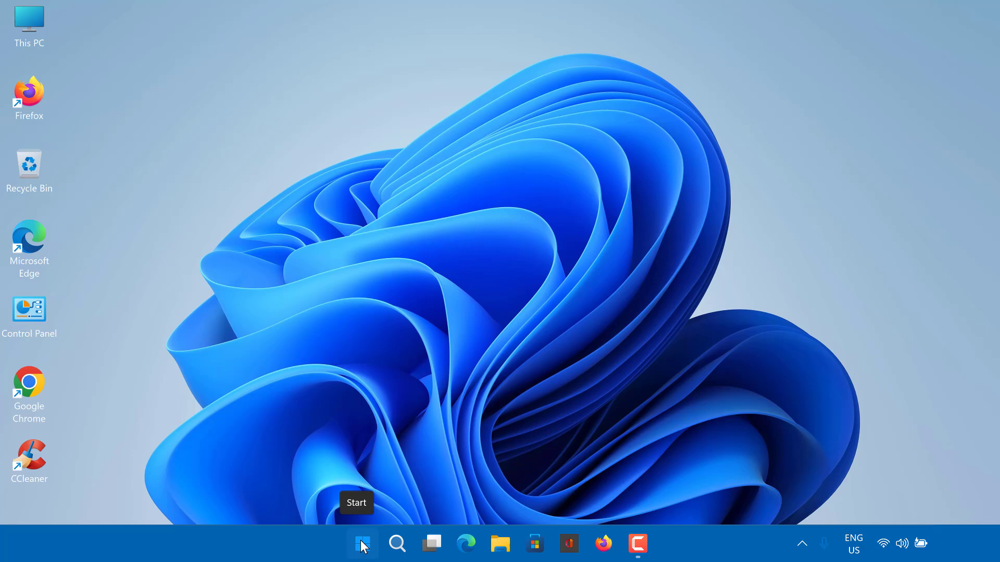
Step: Launch Device Manager from the Start quick menu and begin Update driver on the Intel Wi-Fi 6 AX201 adapter
right_click(362, 543)
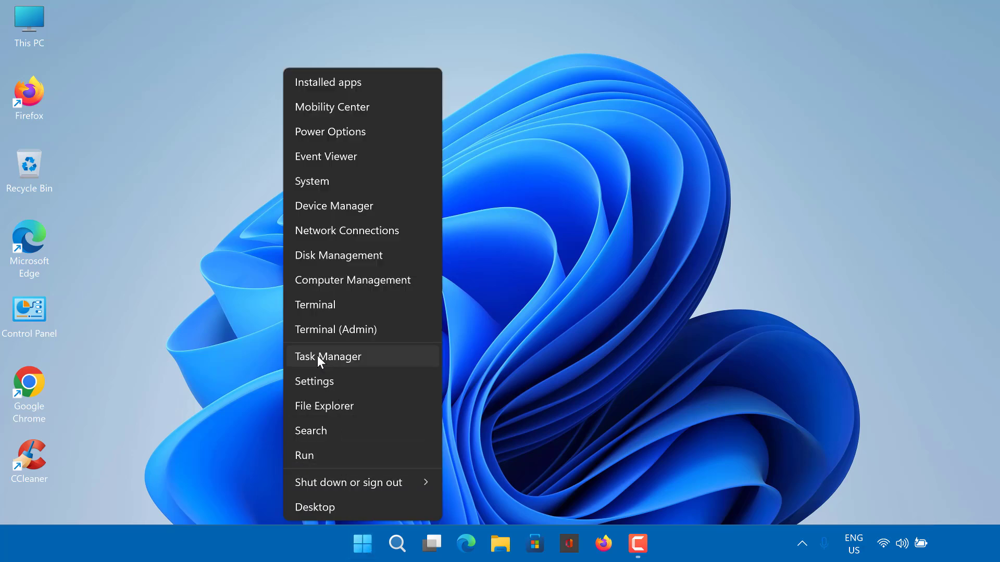
mouse_move(345, 205)
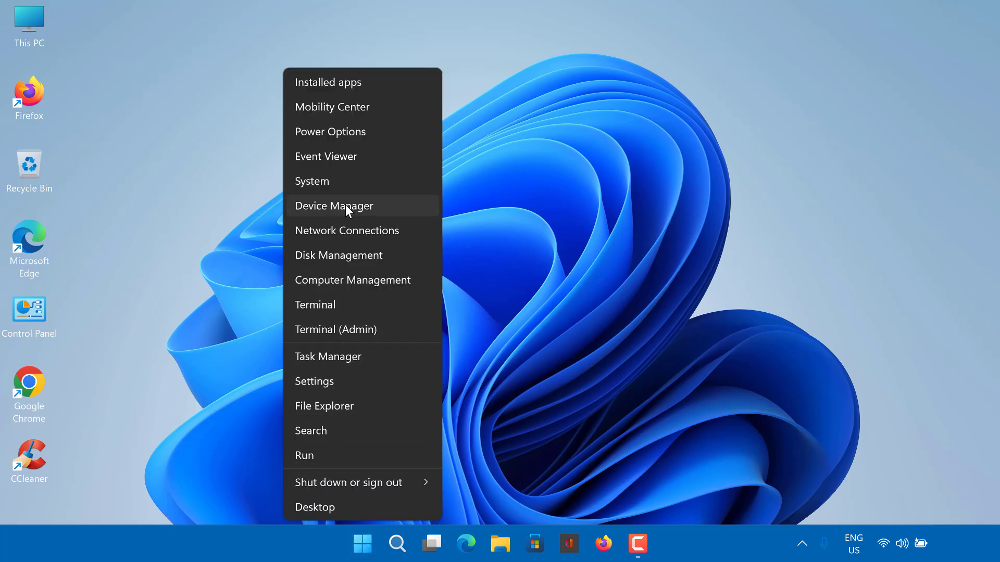
click(333, 206)
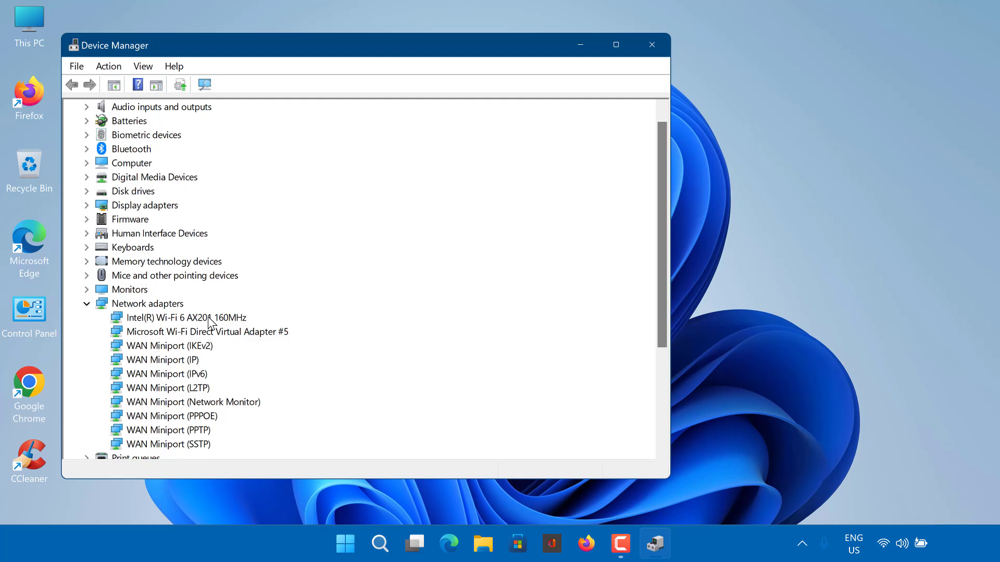
click(181, 318)
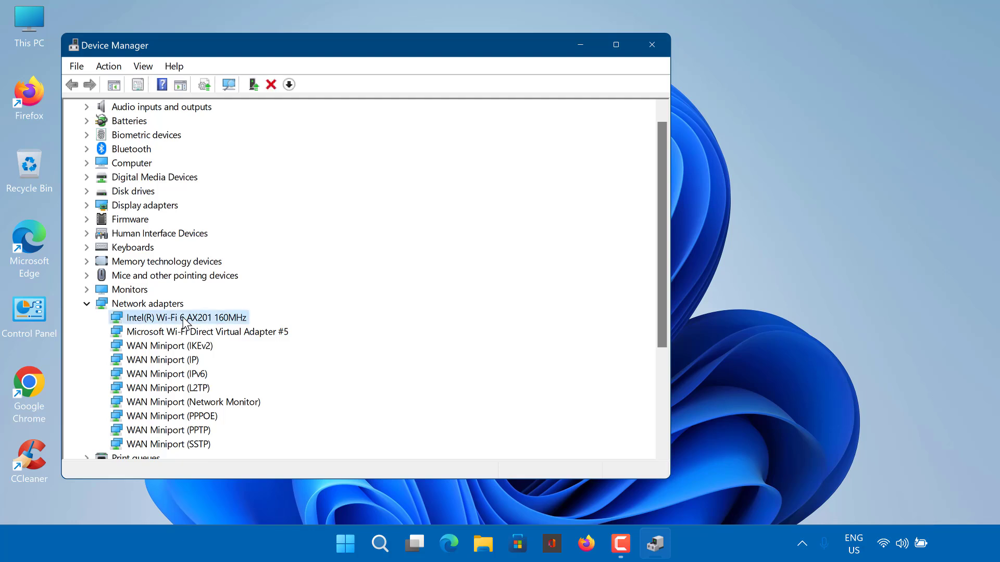
right_click(186, 317)
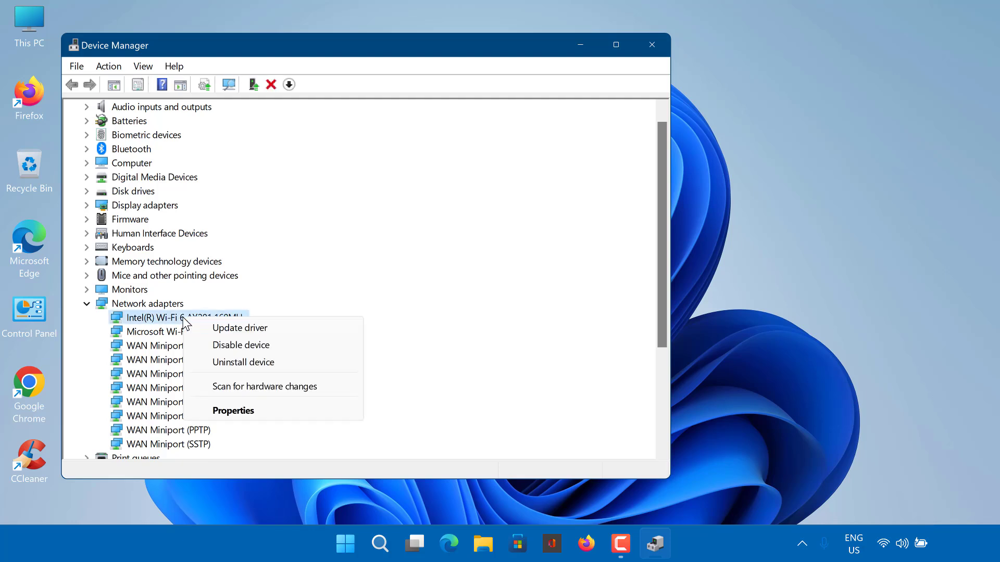
mouse_move(240, 327)
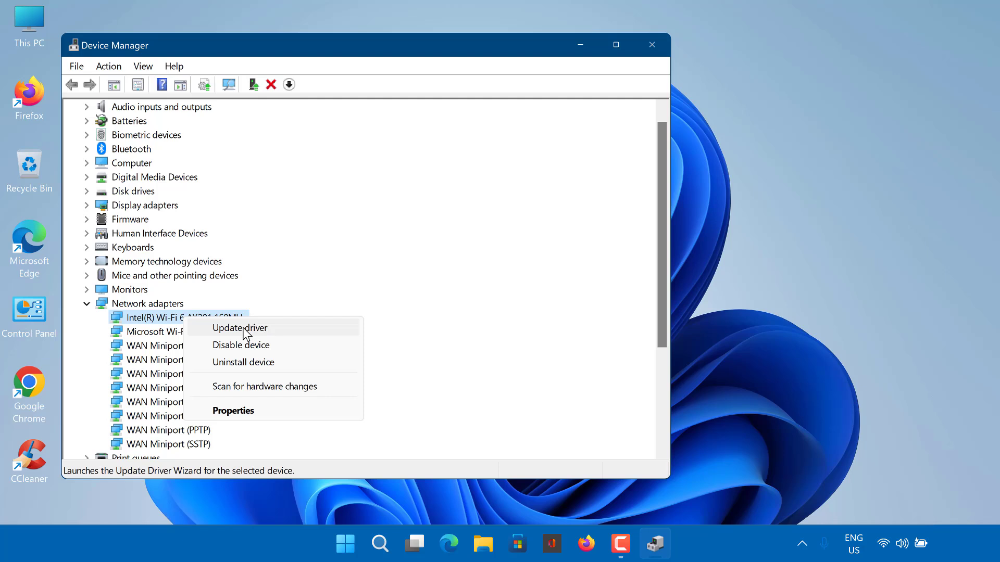
click(239, 328)
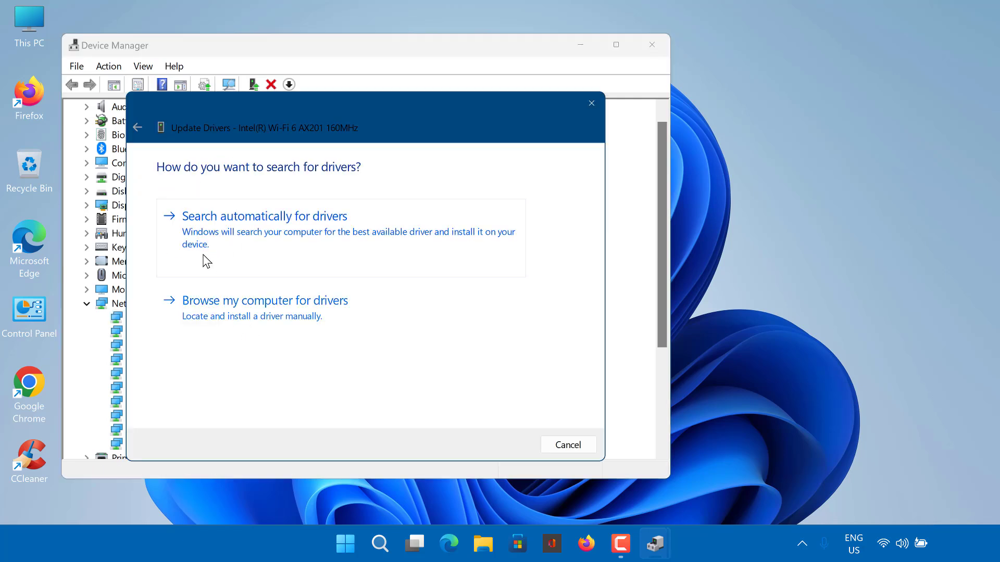
Step: Browse this computer, pick the compatible Intel driver from the list, install it and close the wizard
click(265, 300)
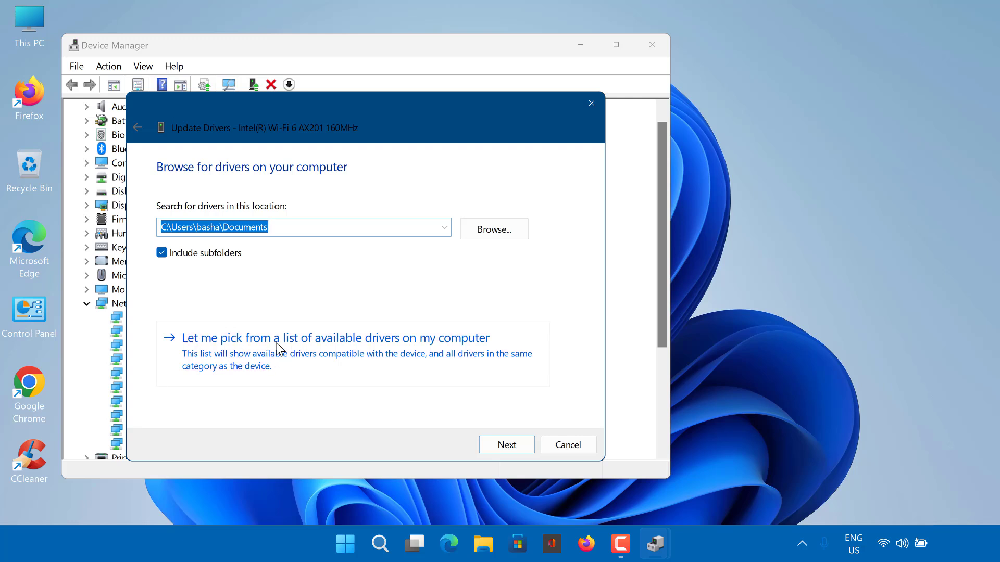
click(335, 337)
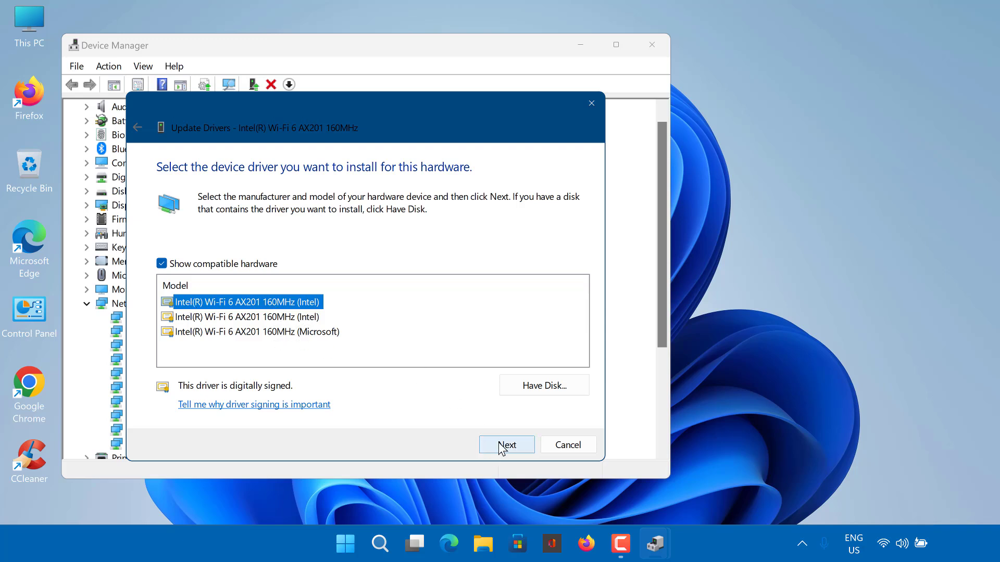
click(506, 445)
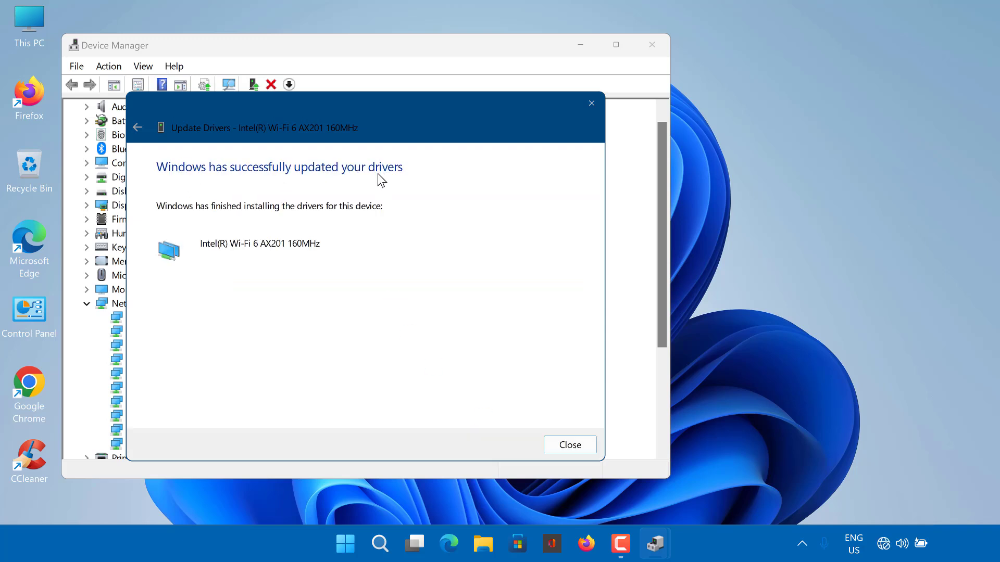
click(568, 445)
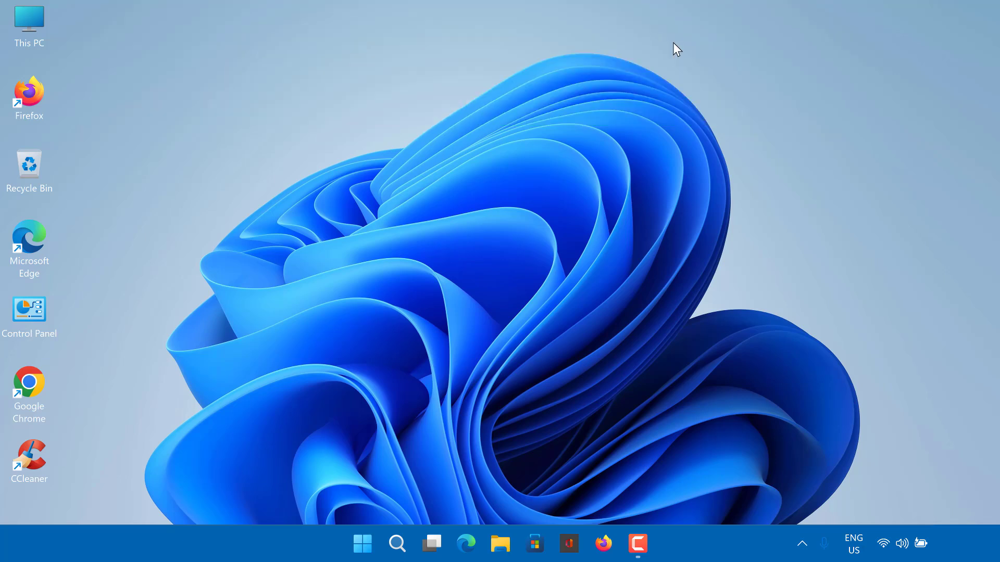
mouse_move(793, 161)
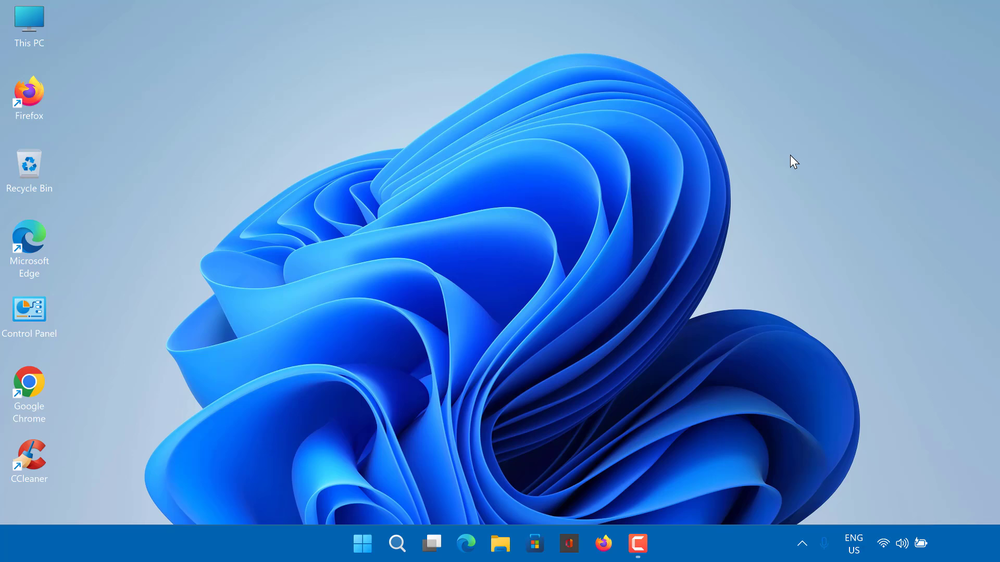
mouse_move(581, 319)
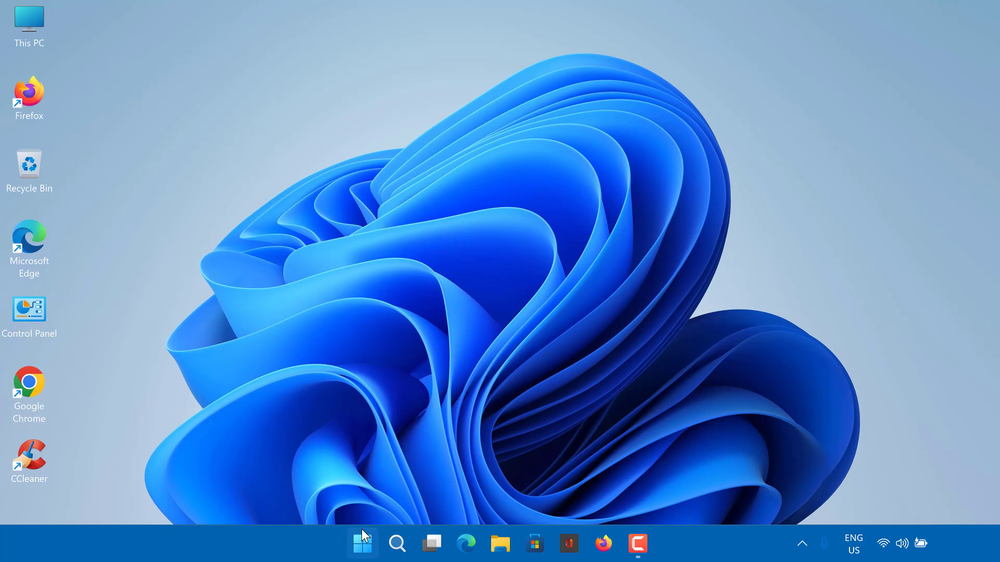
Step: Reopen Device Manager from the Start button's quick system-tools menu
right_click(361, 544)
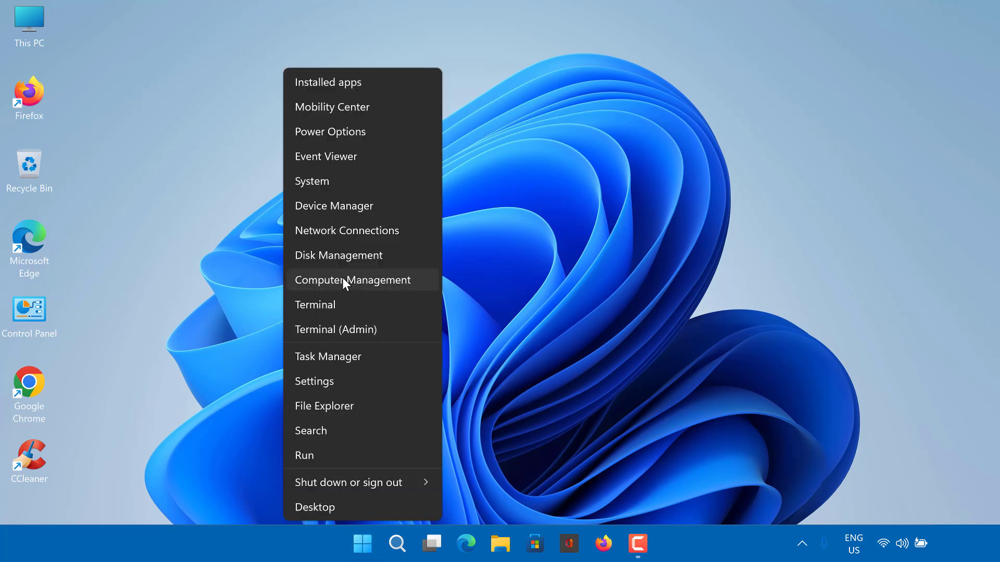
mouse_move(343, 205)
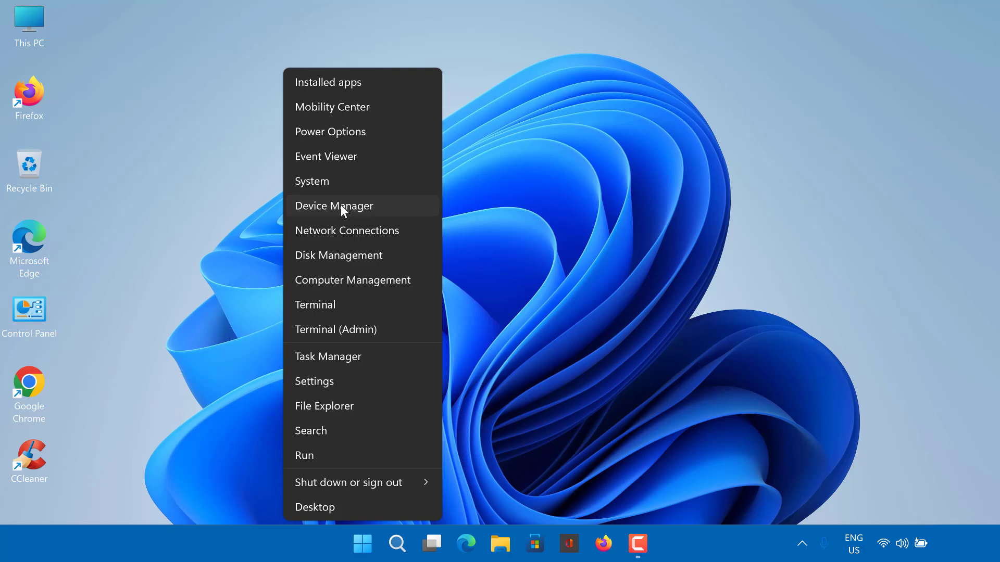
click(333, 205)
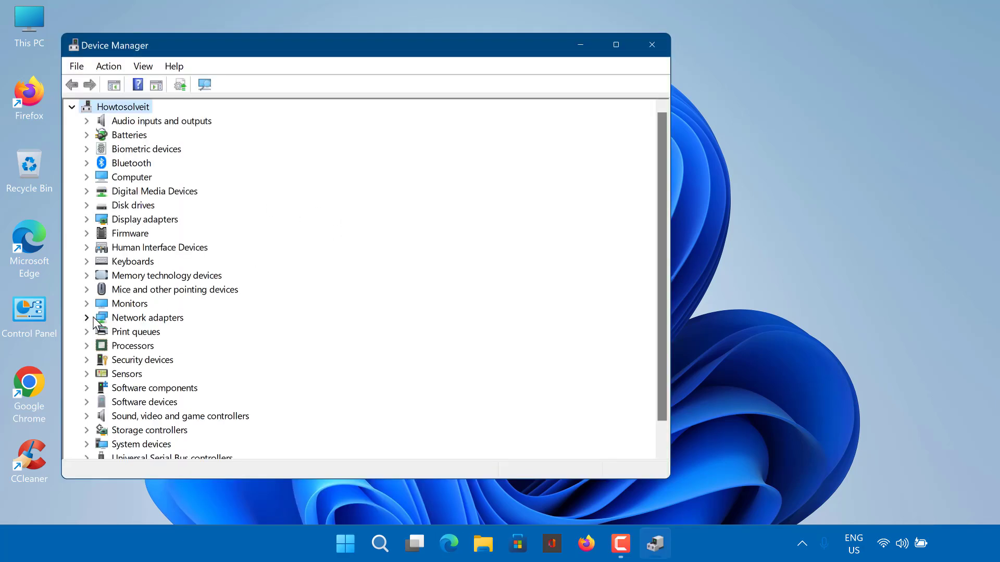
Step: Uninstall the Intel Wi-Fi 6 AX201 adapter under Network adapters and close Device Manager
click(87, 318)
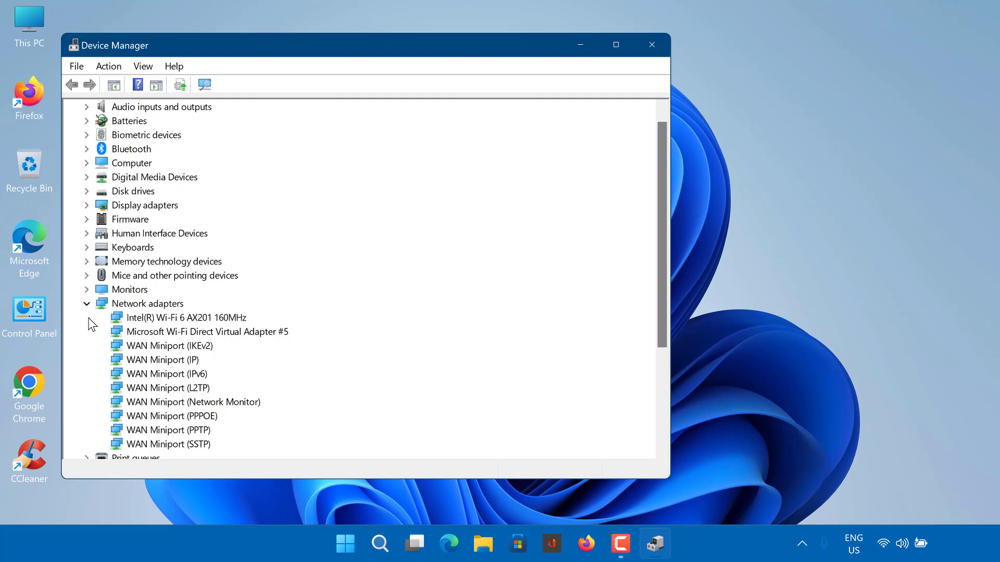
click(183, 316)
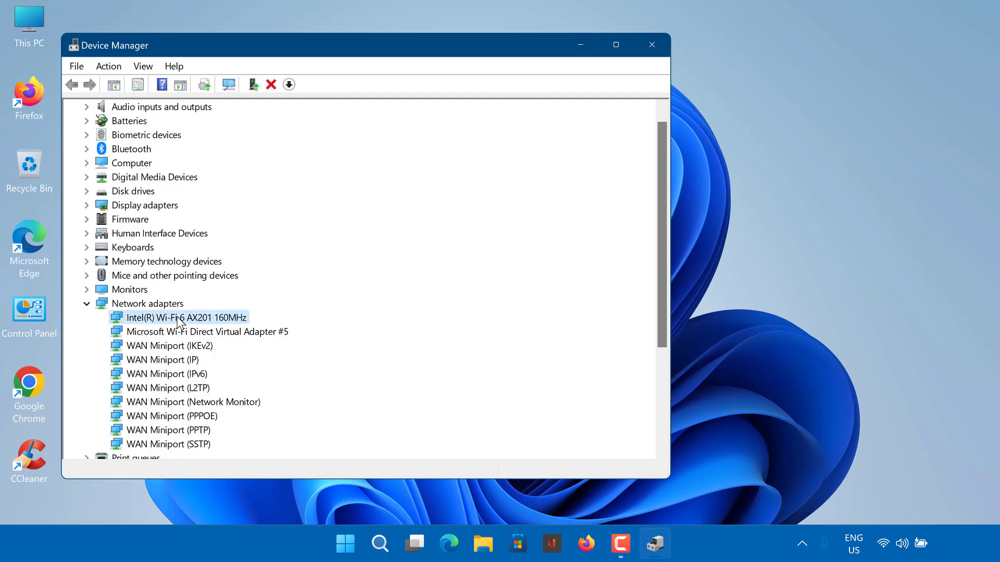
right_click(184, 317)
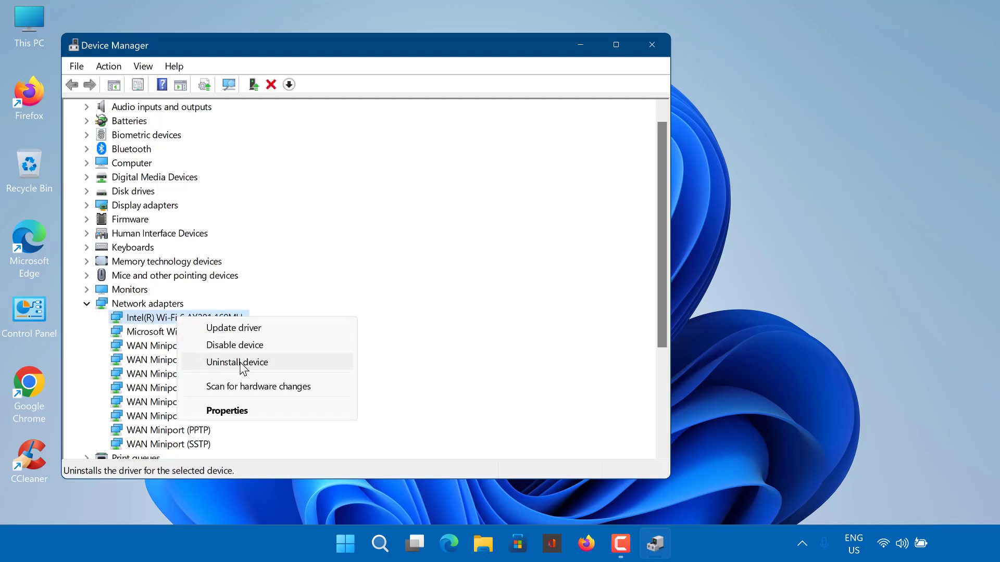
click(237, 363)
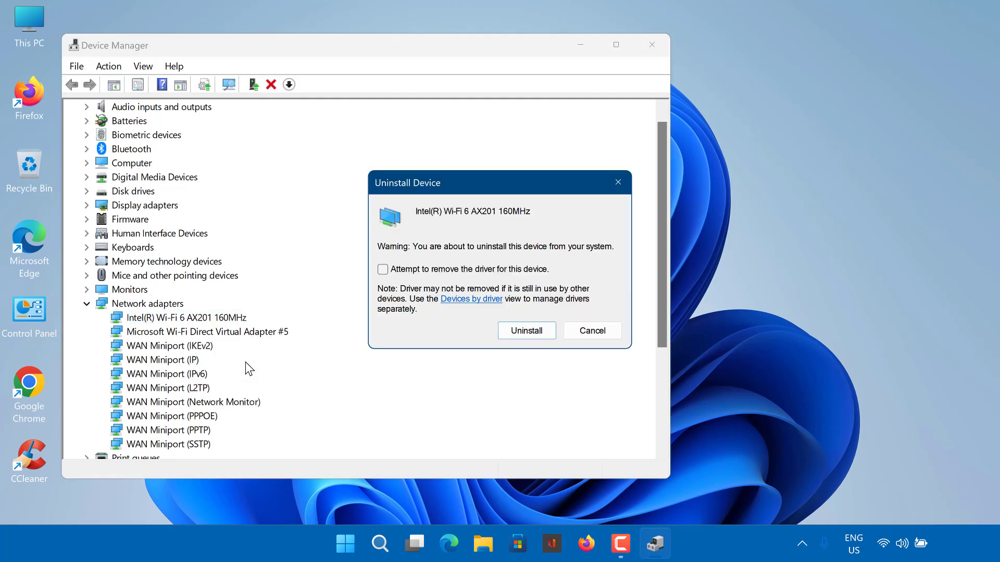
mouse_move(551, 255)
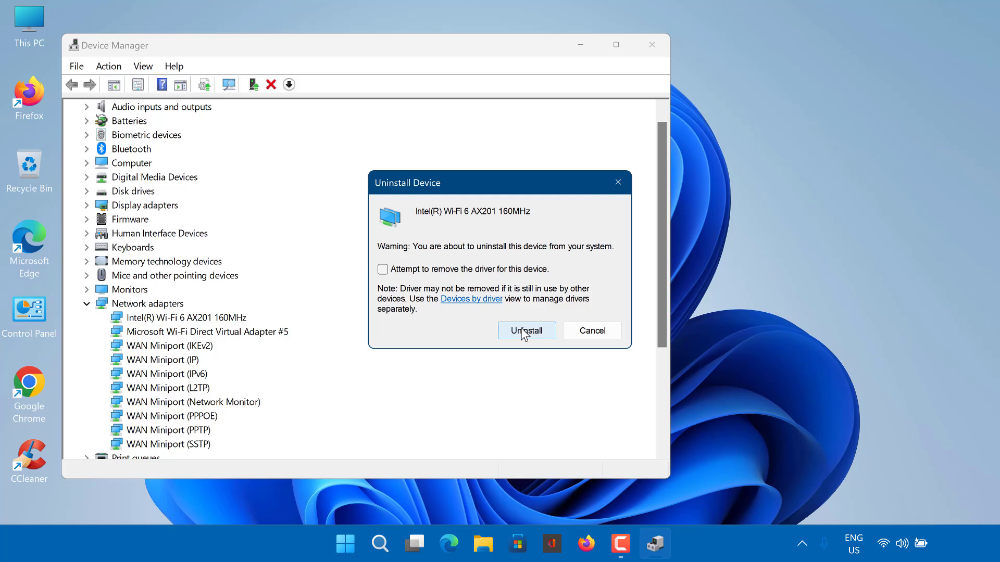
click(525, 330)
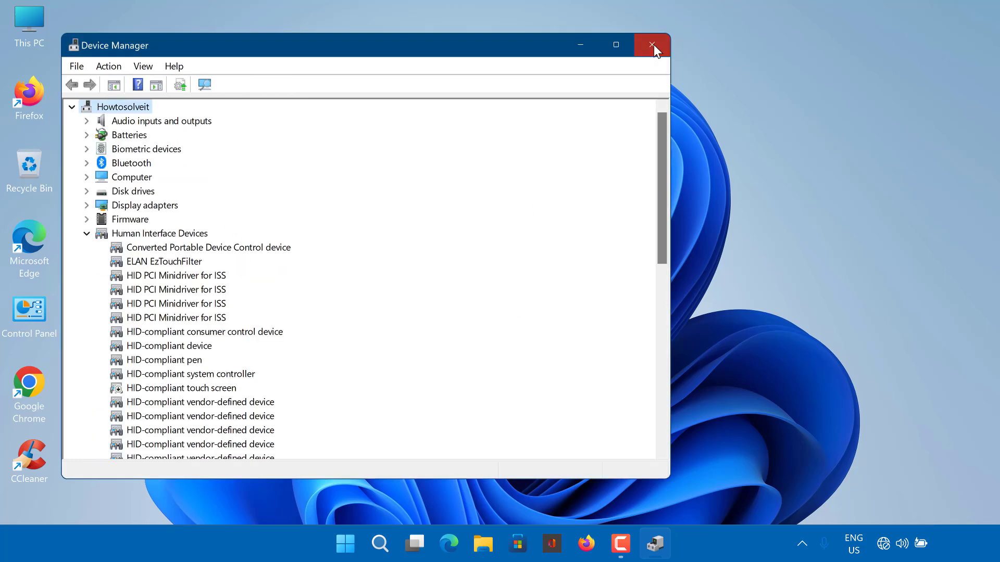
click(651, 45)
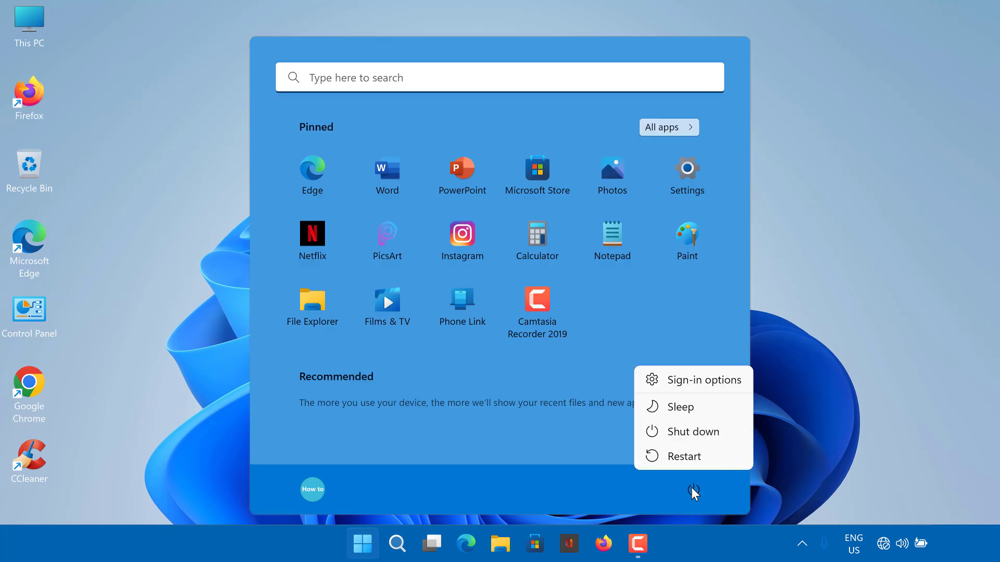
mouse_move(683, 457)
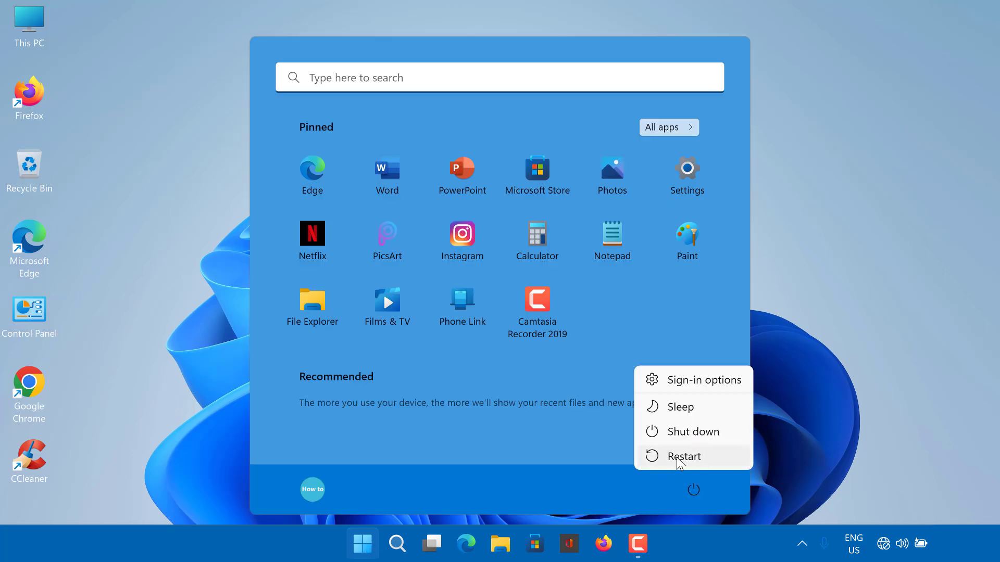
mouse_move(683, 456)
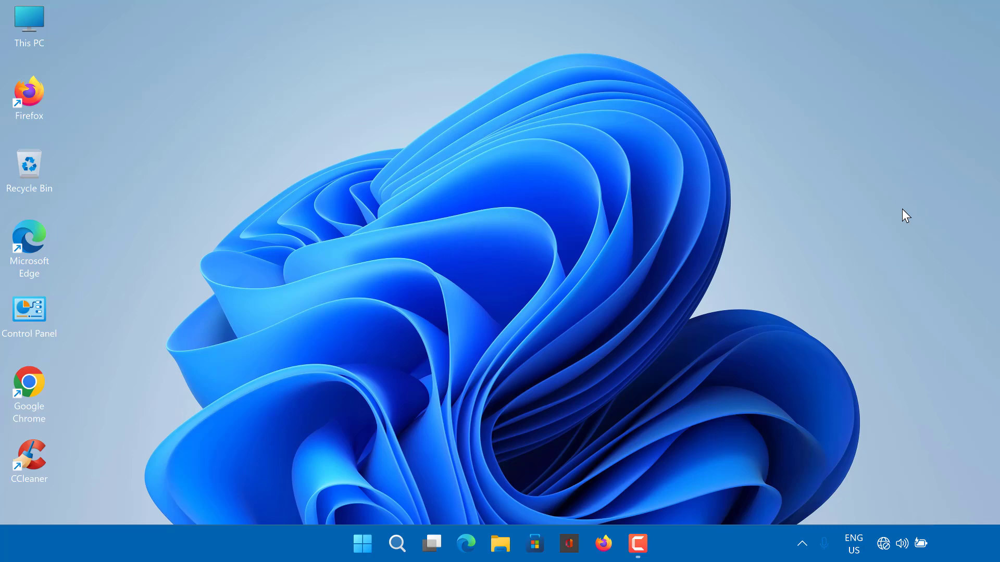
mouse_move(857, 286)
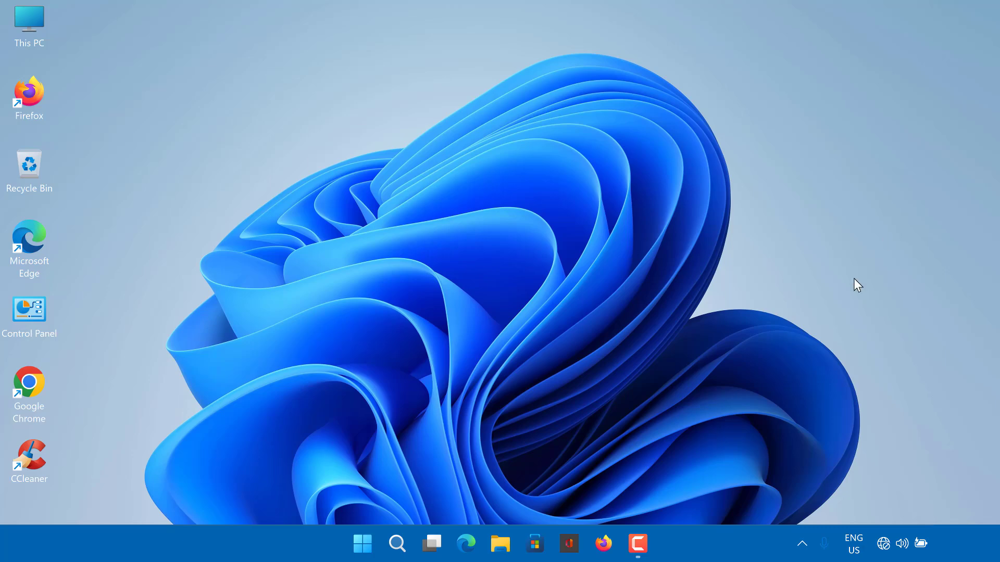